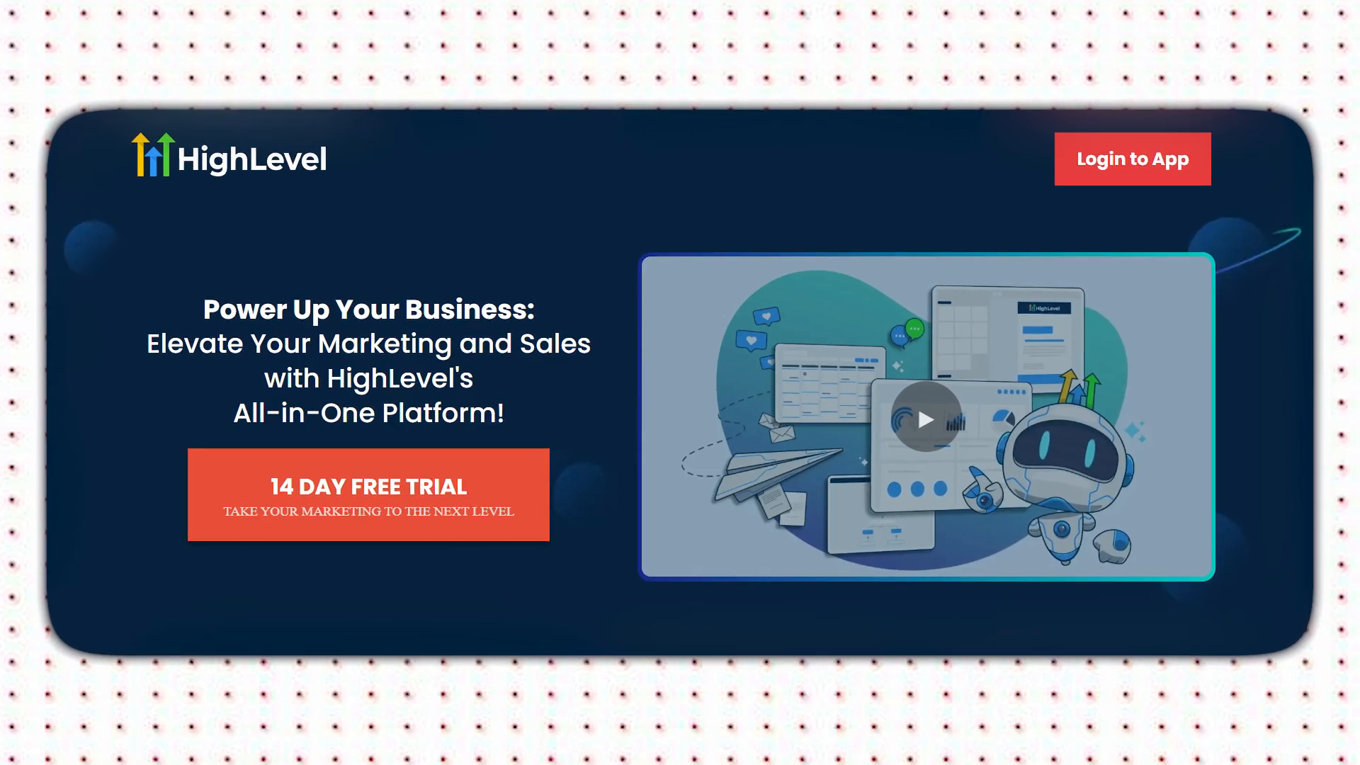
Leave the Business Hub template for the Finance Hub dashboard of accounts and savings goals.
scroll("down", 3)
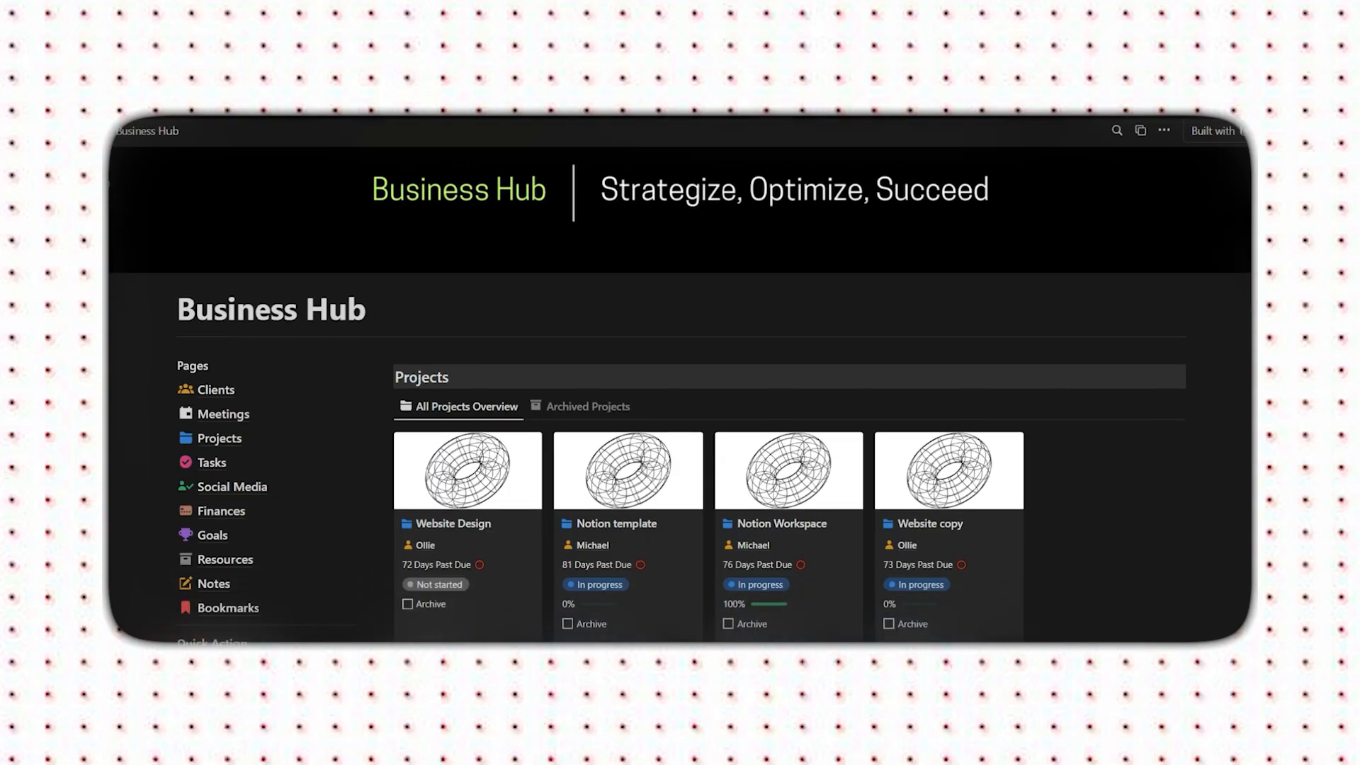
scroll("down", 3)
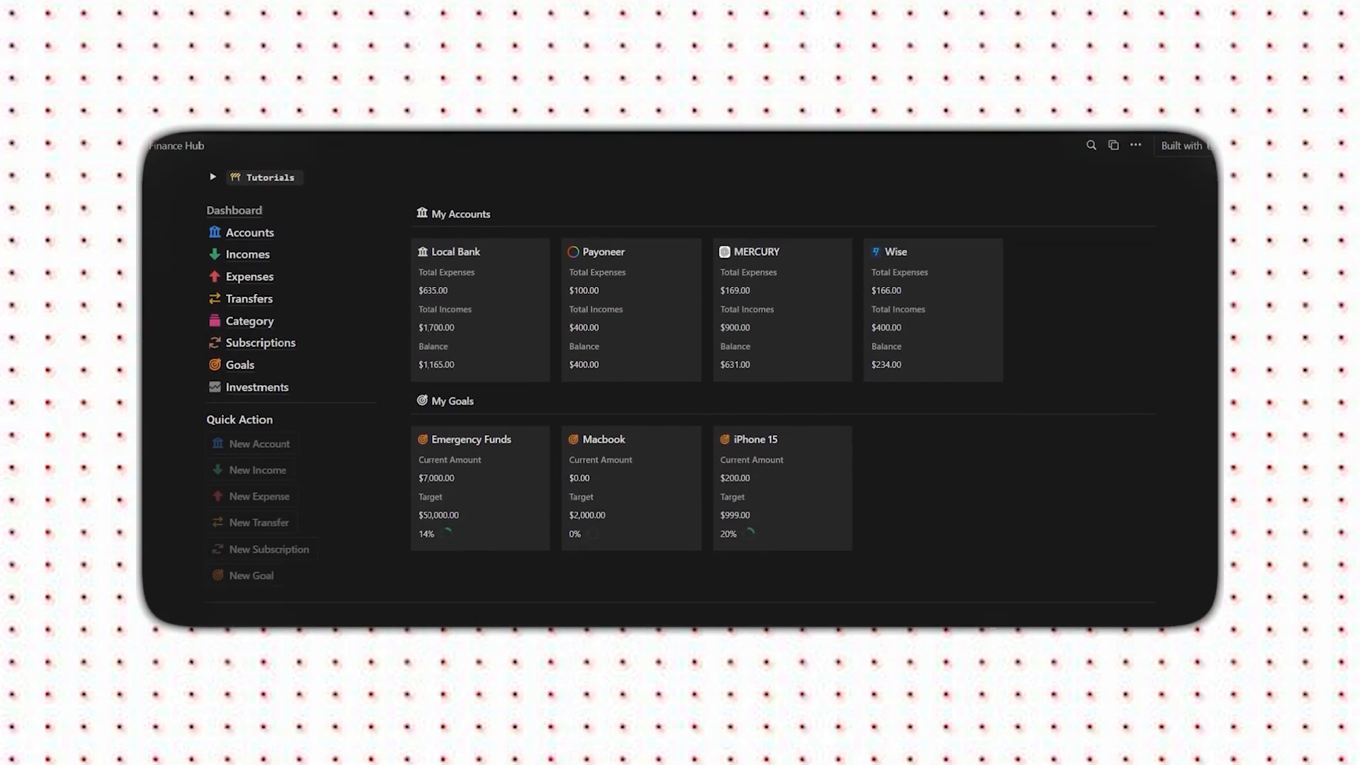
left_click(249, 254)
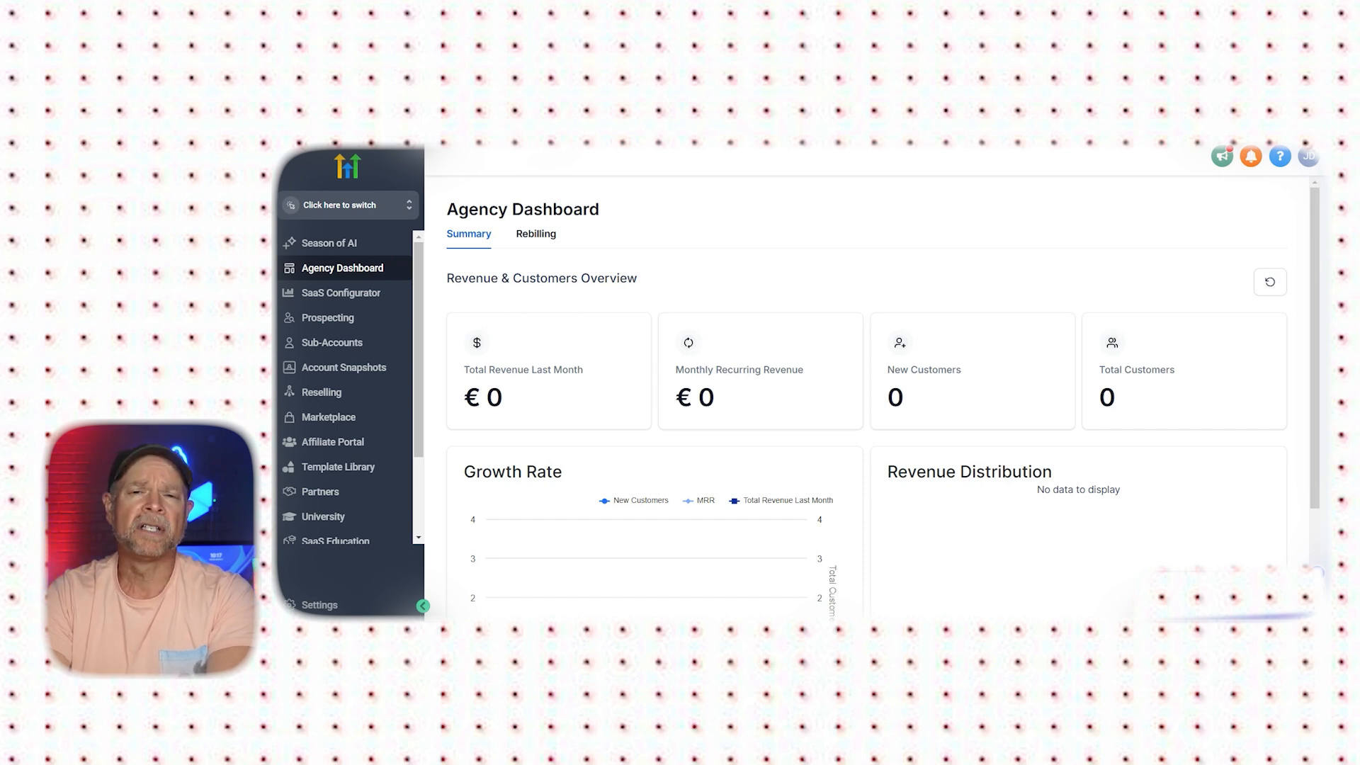
Switch from the agency dashboard into the Pixel Pathways sub-account launchpad.
left_click(347, 204)
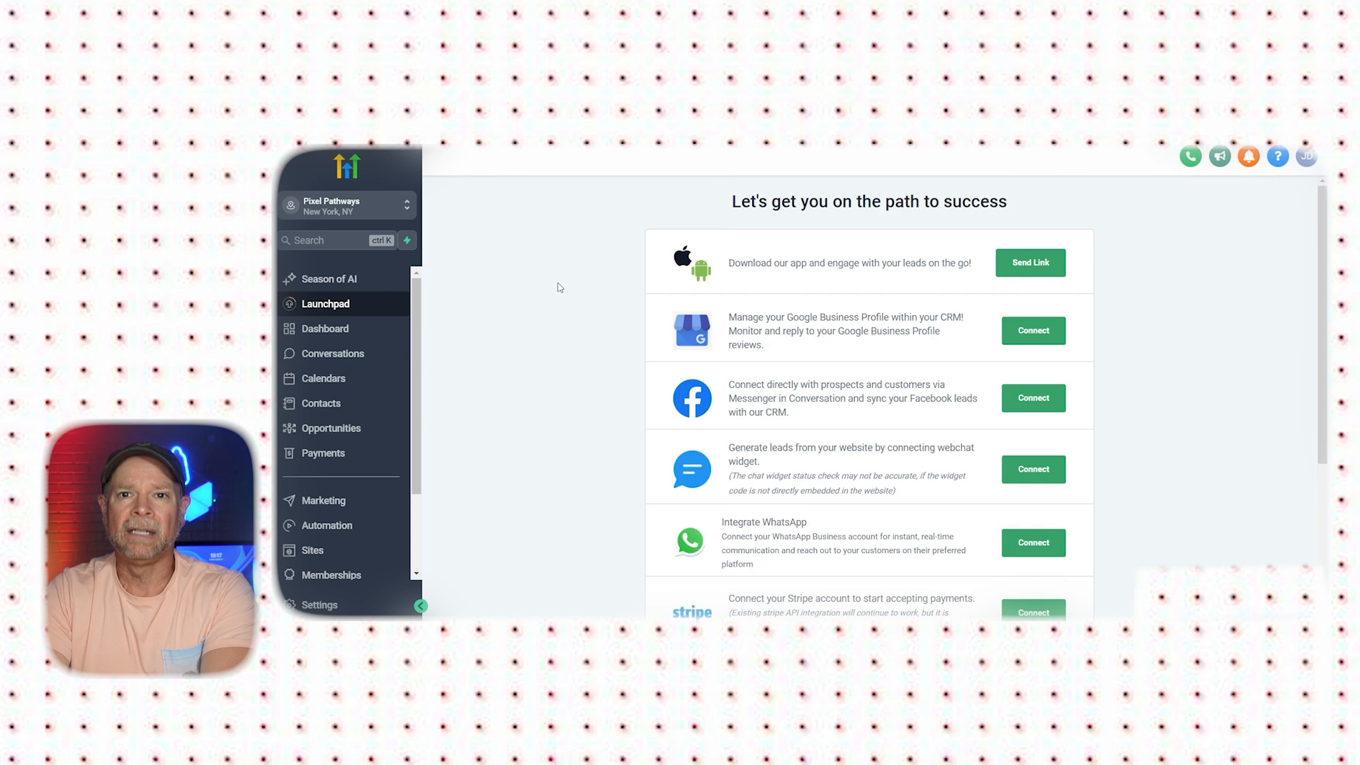
Go to Payments and expand the Documents & Contracts choices.
left_click(323, 453)
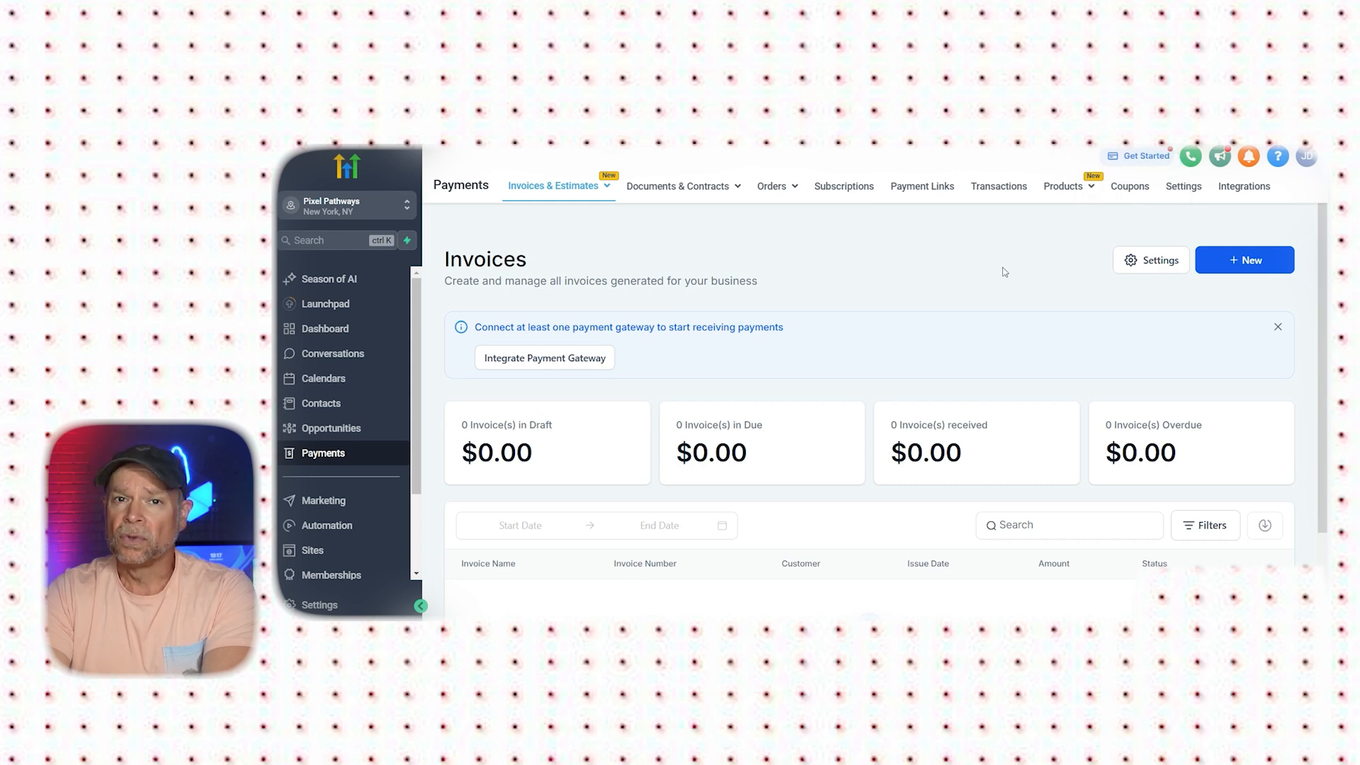
scroll("down", 3)
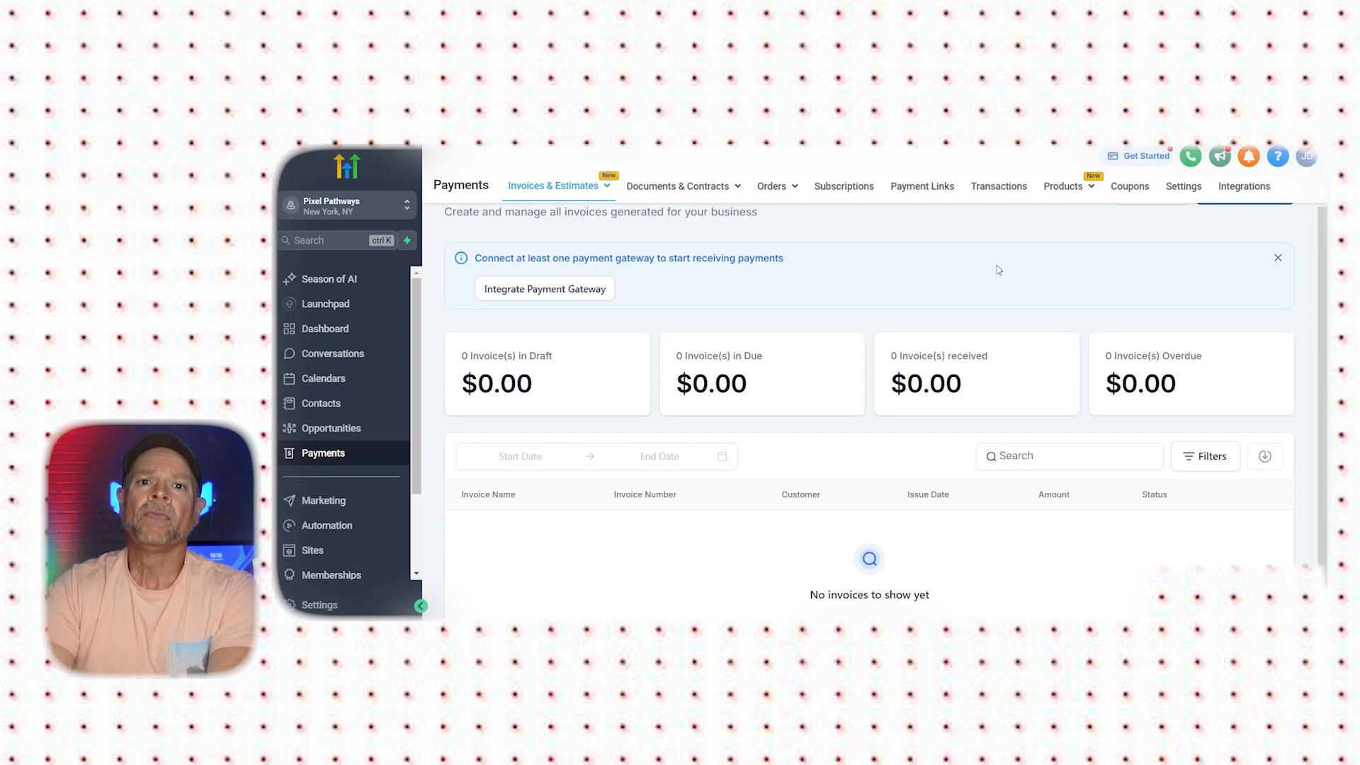
left_click(678, 185)
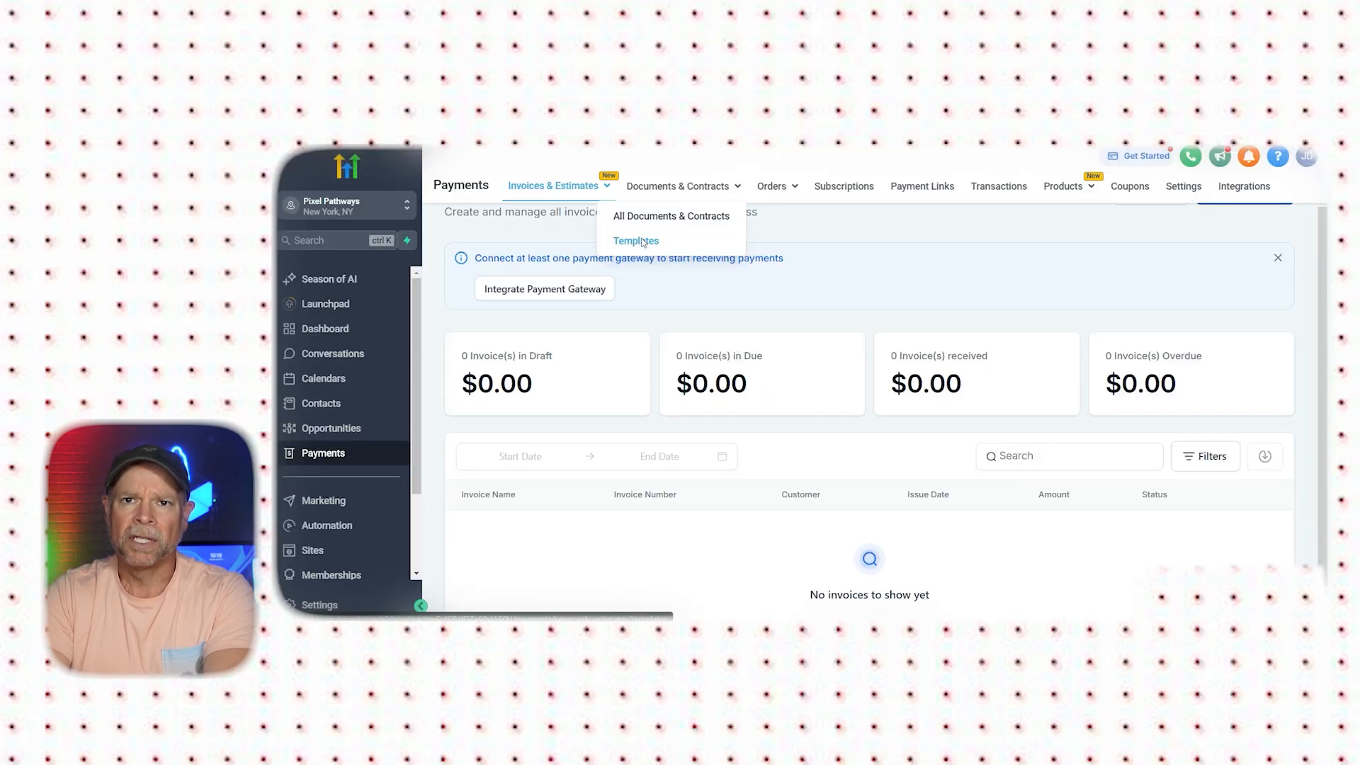
Show the Documents & Contracts templates list and the choices for creating a new one.
left_click(636, 241)
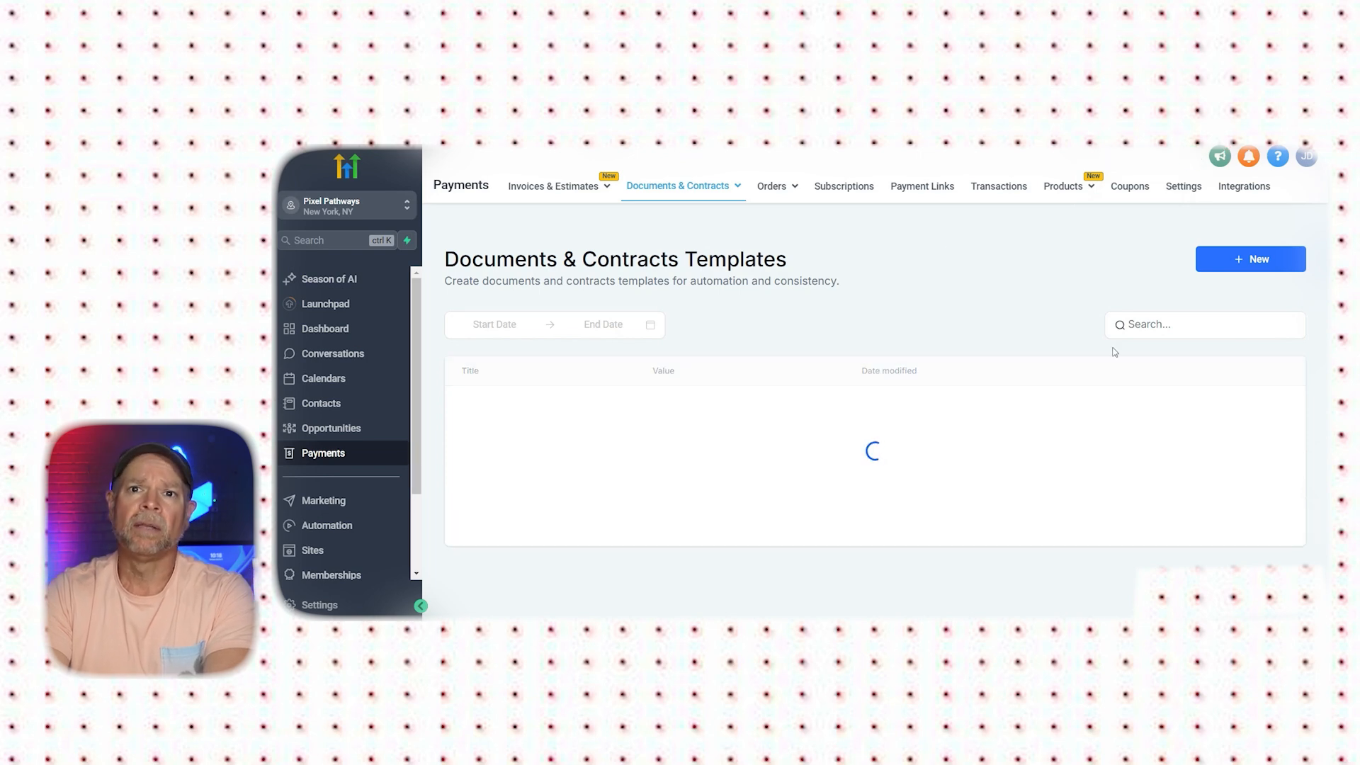
left_click(1250, 258)
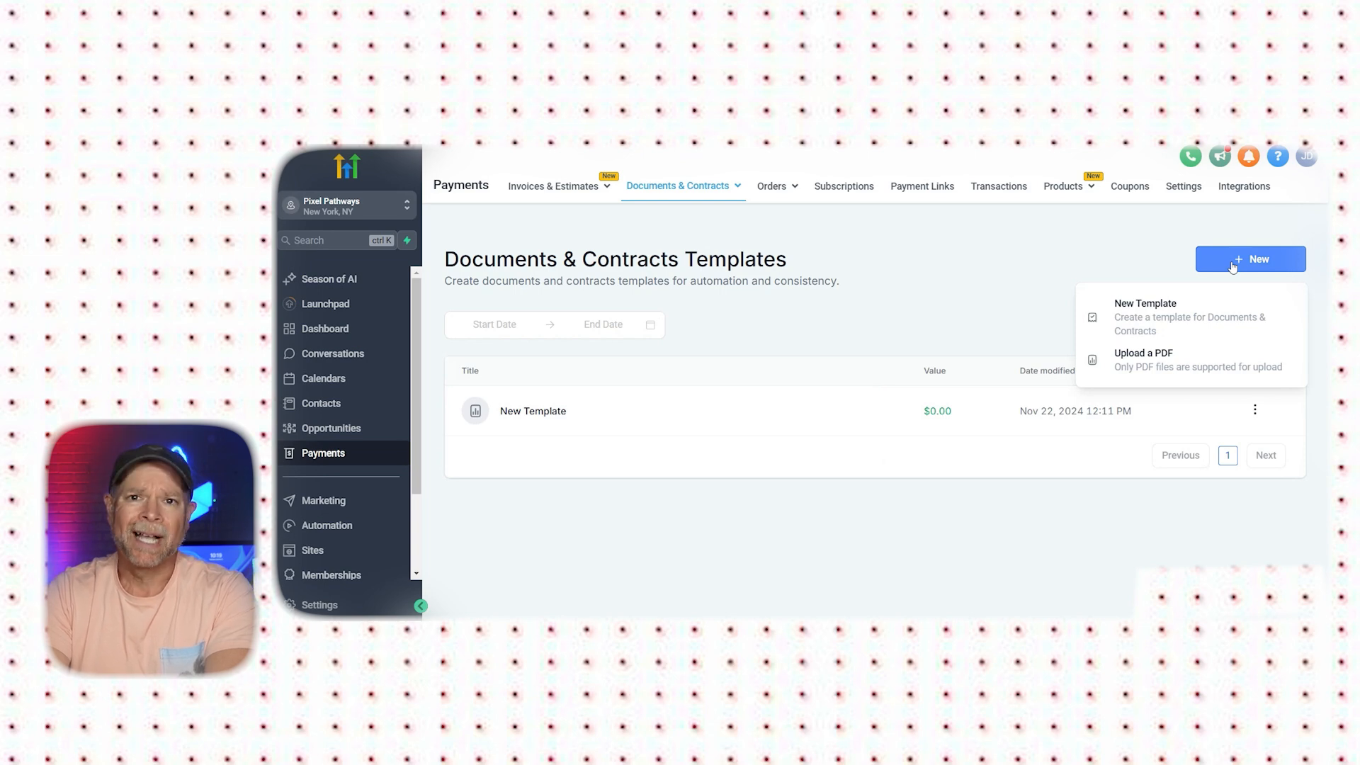
Upload file-sample_150kB.pdf as a new document template.
left_click(1143, 353)
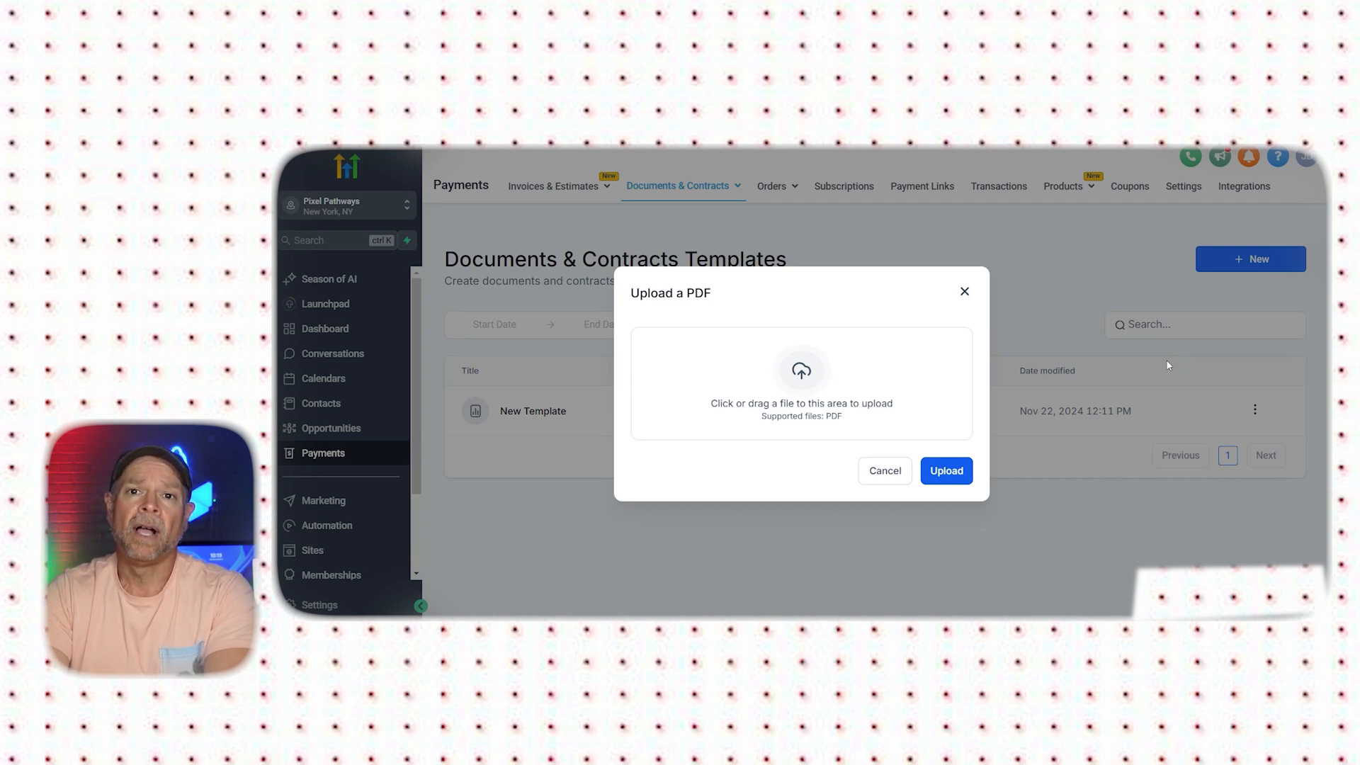
left_click(799, 383)
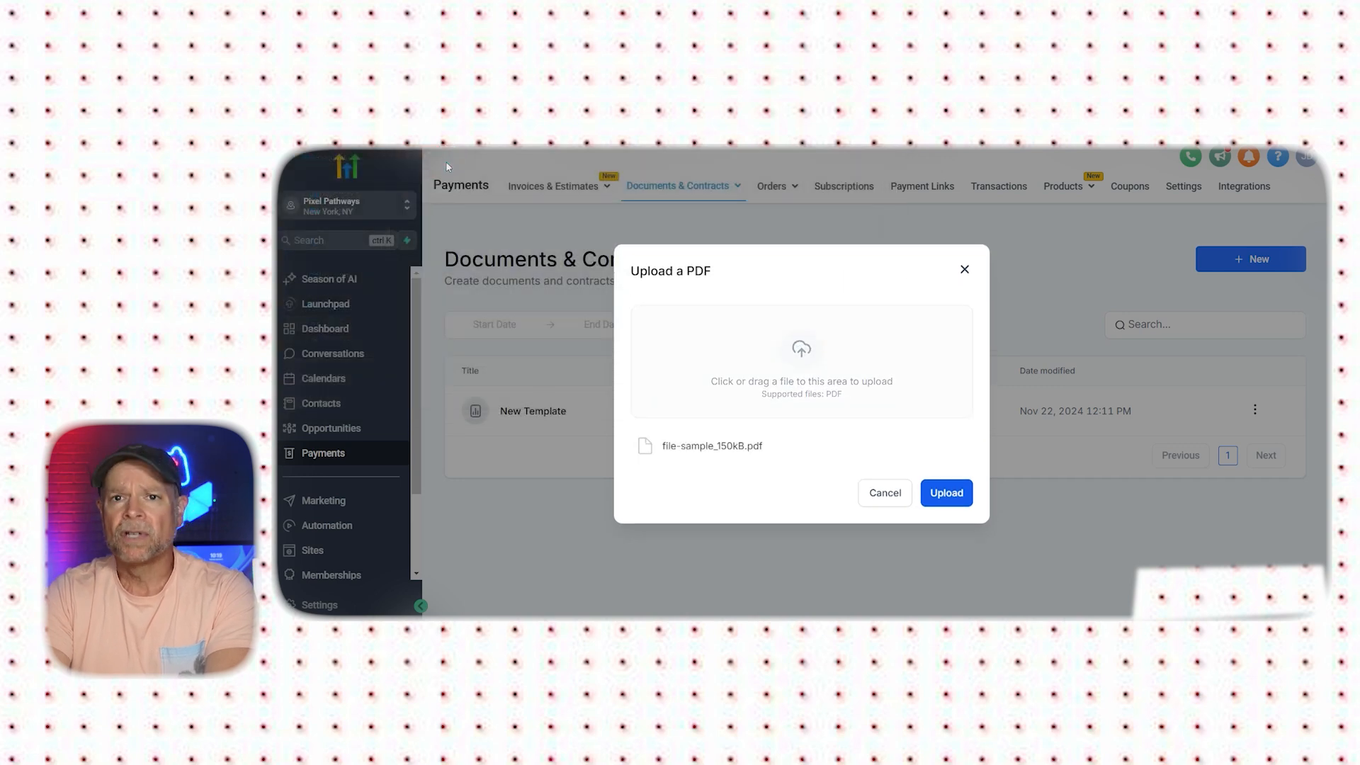
left_click(945, 493)
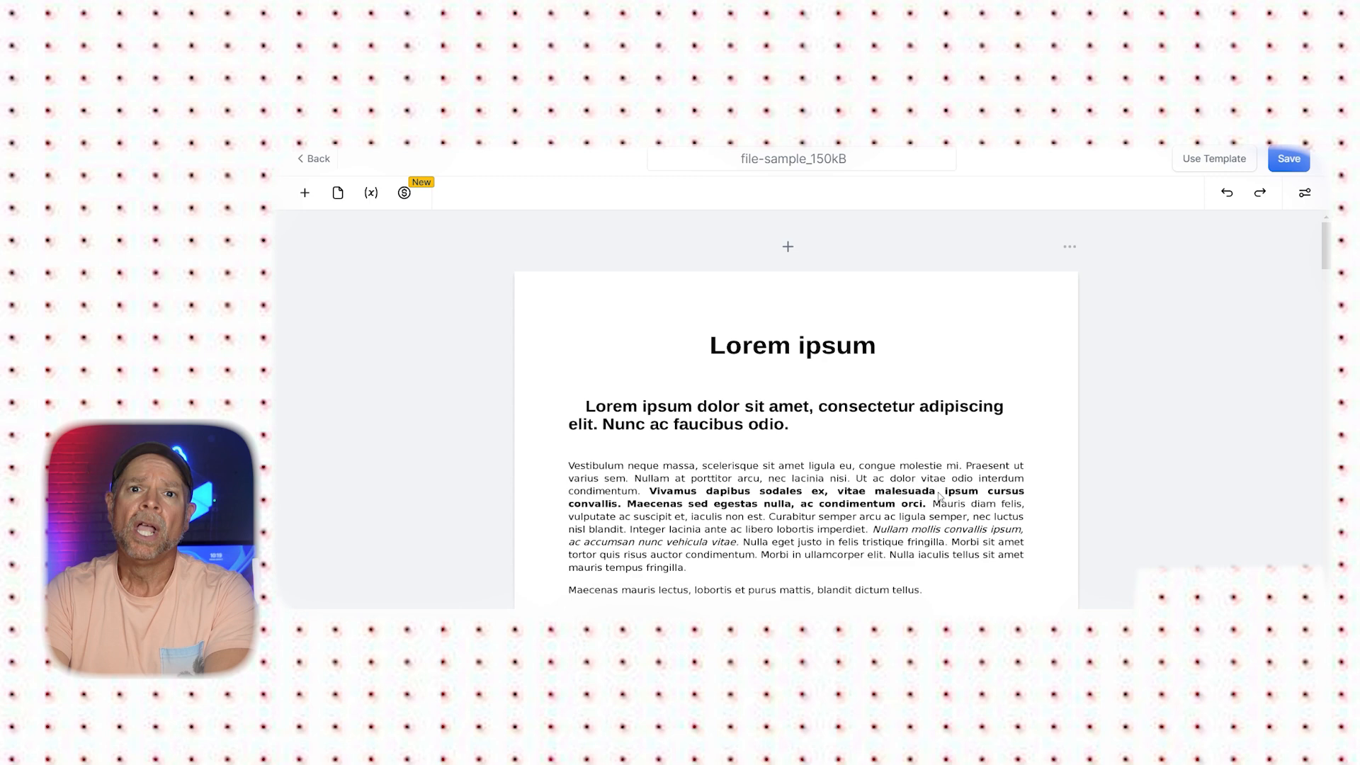
Review the Lorem ipsum document down to its bar chart and bring up the add-element list.
scroll("down", 3)
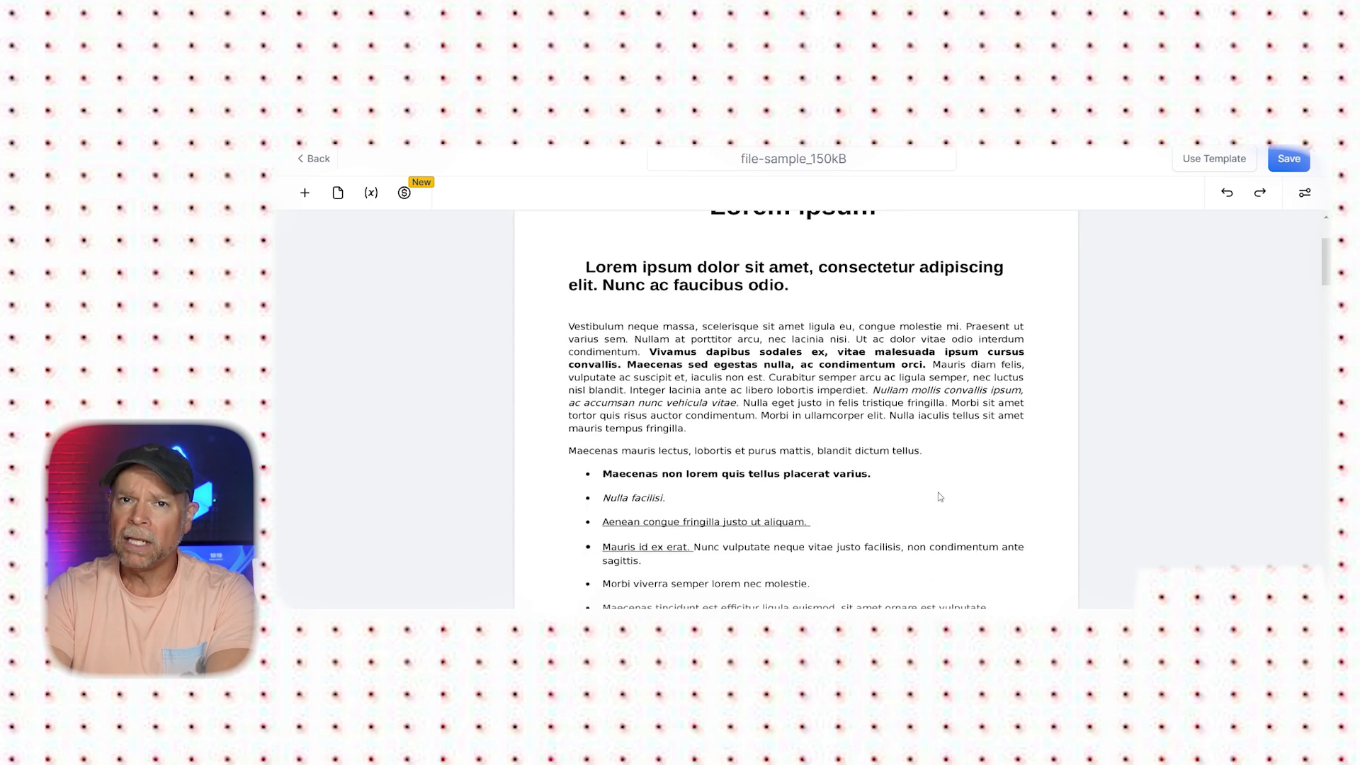
scroll("down", 3)
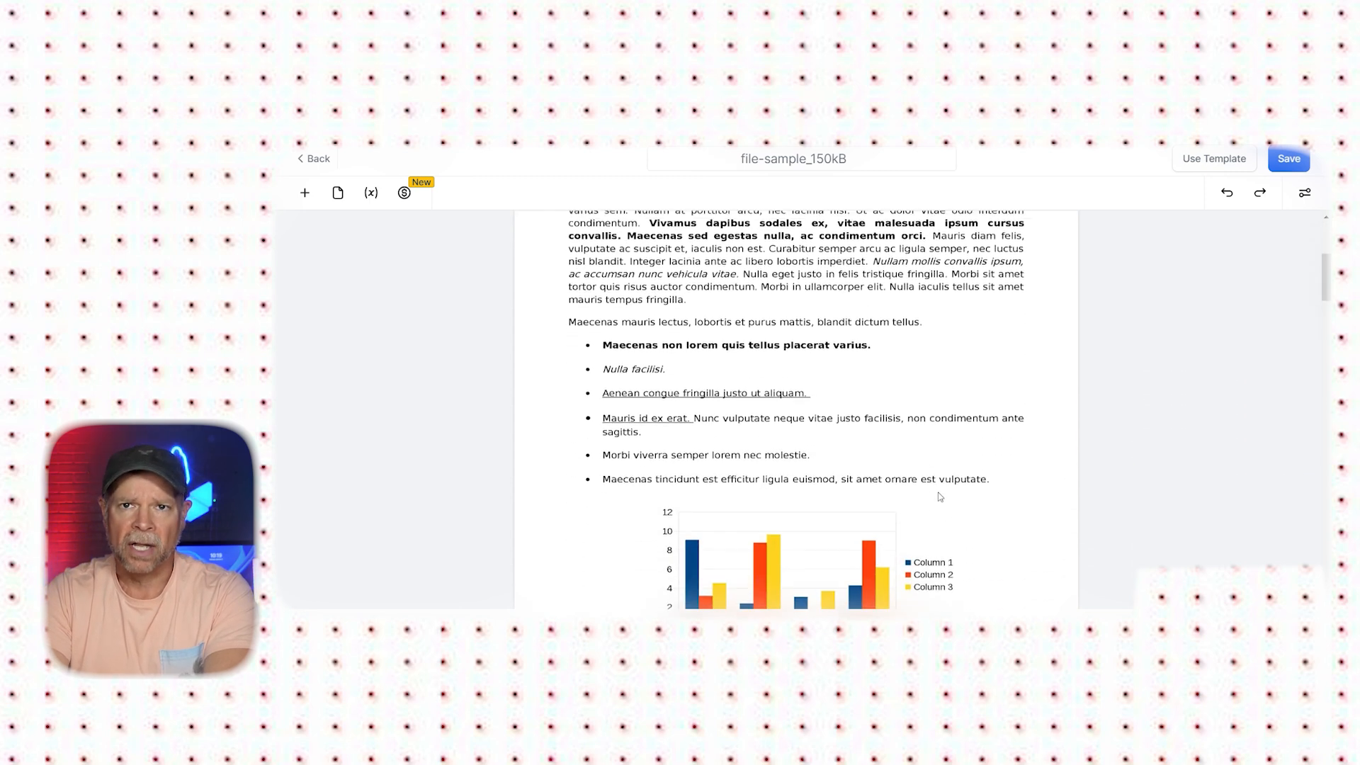
scroll("down", 3)
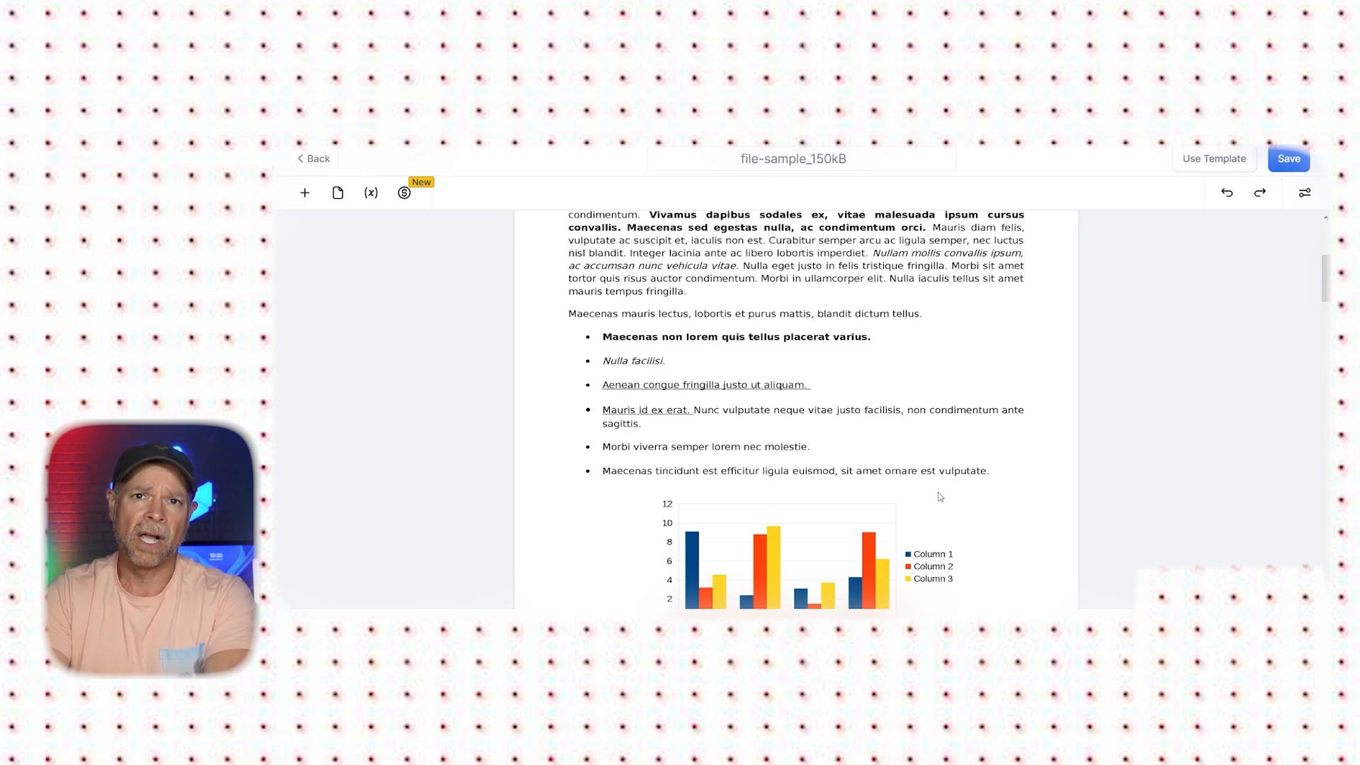
left_click(305, 193)
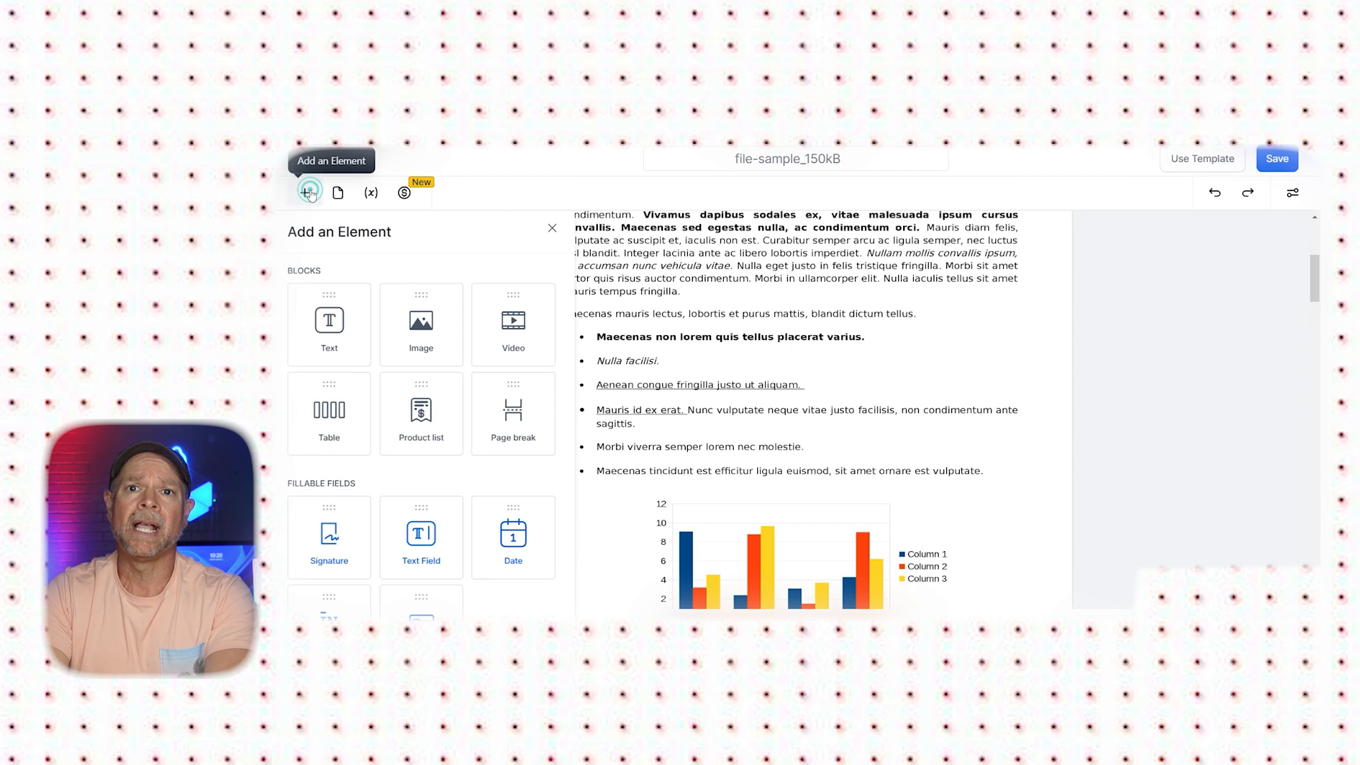
Add a Signature field for the Contact and position it just below the bar chart.
left_click(310, 191)
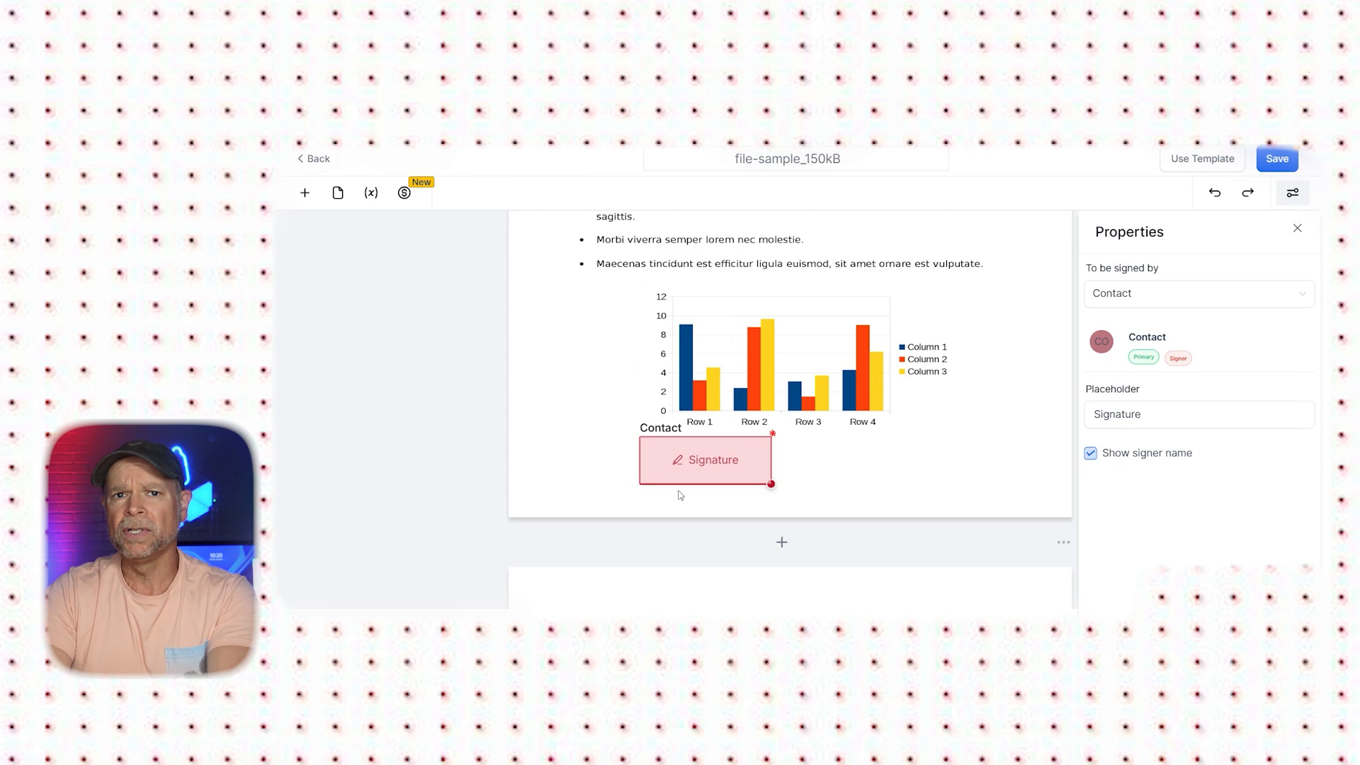
left_click_drag(706, 459, 785, 459)
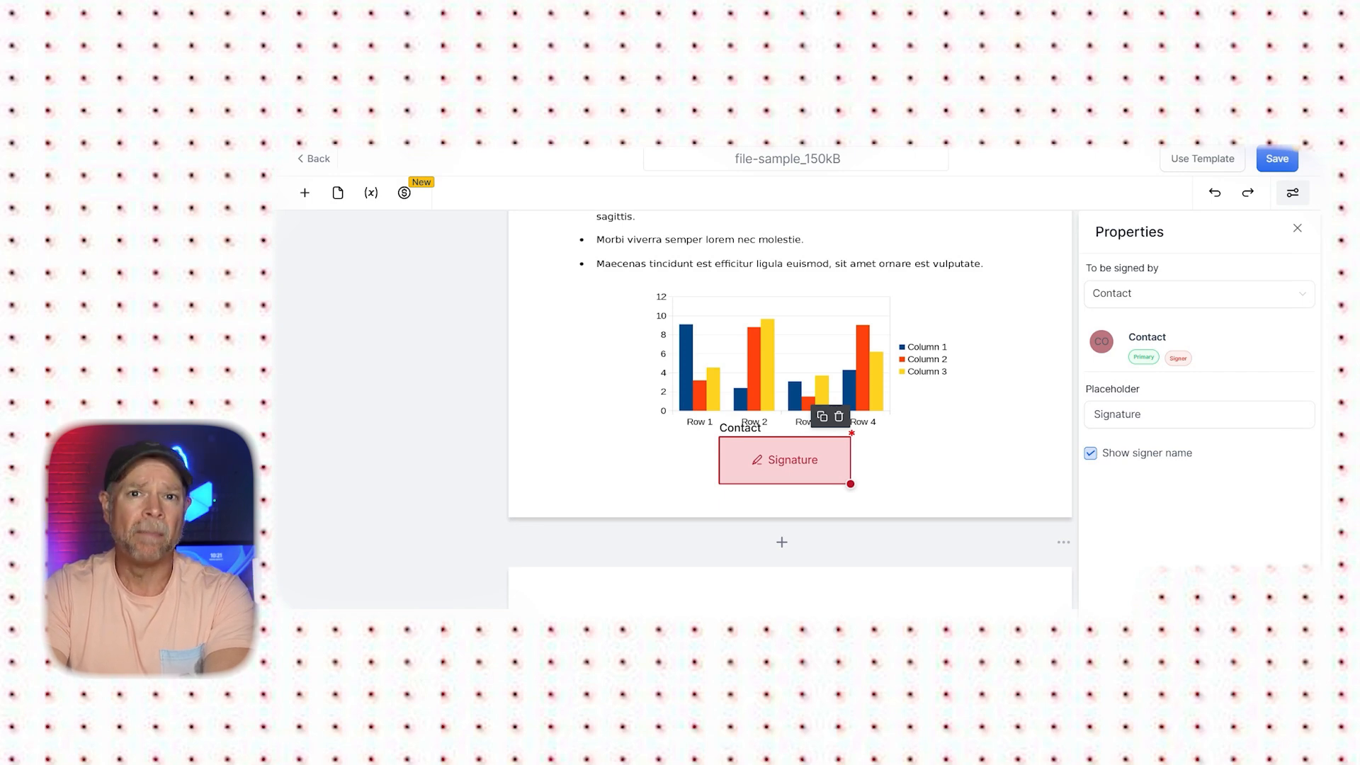
Set yourself (You) as signer of the signature field and use the template as a sendable document.
left_click(1199, 293)
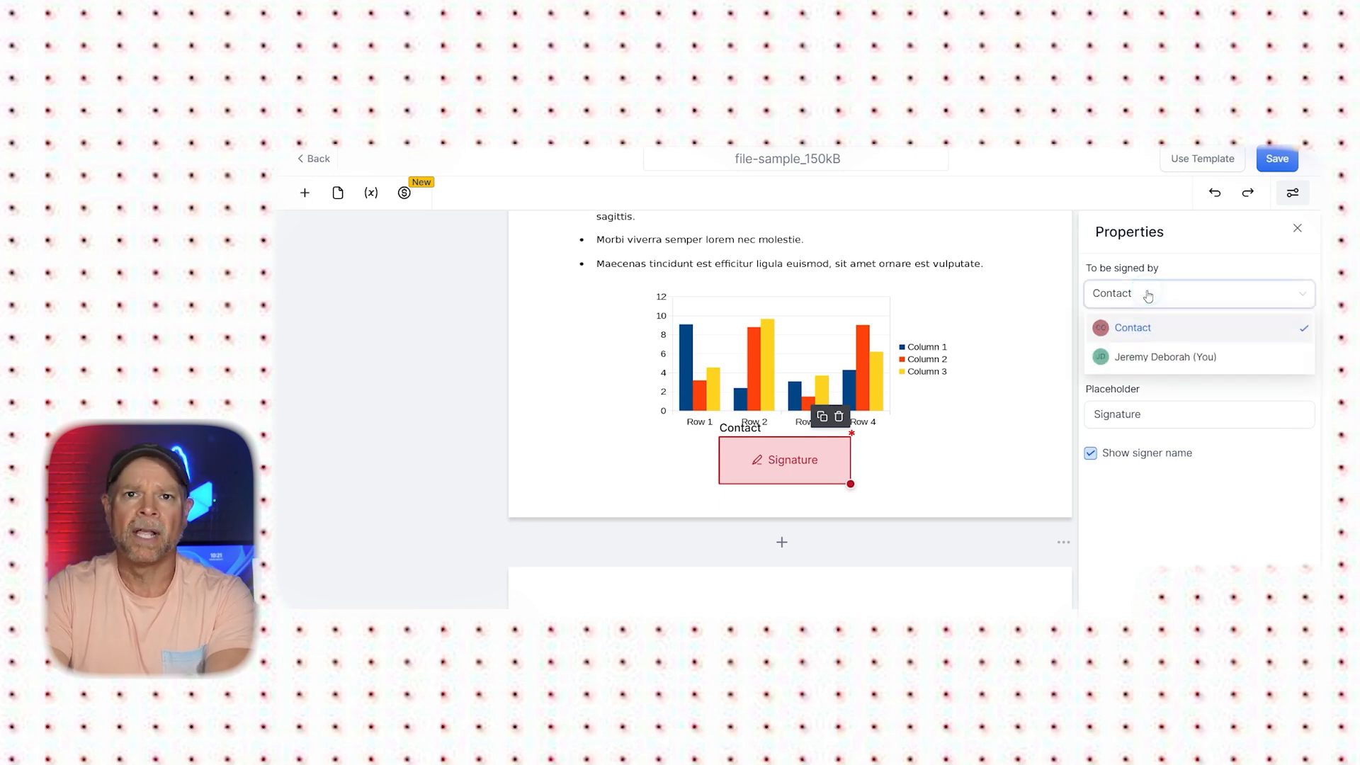
left_click(1132, 327)
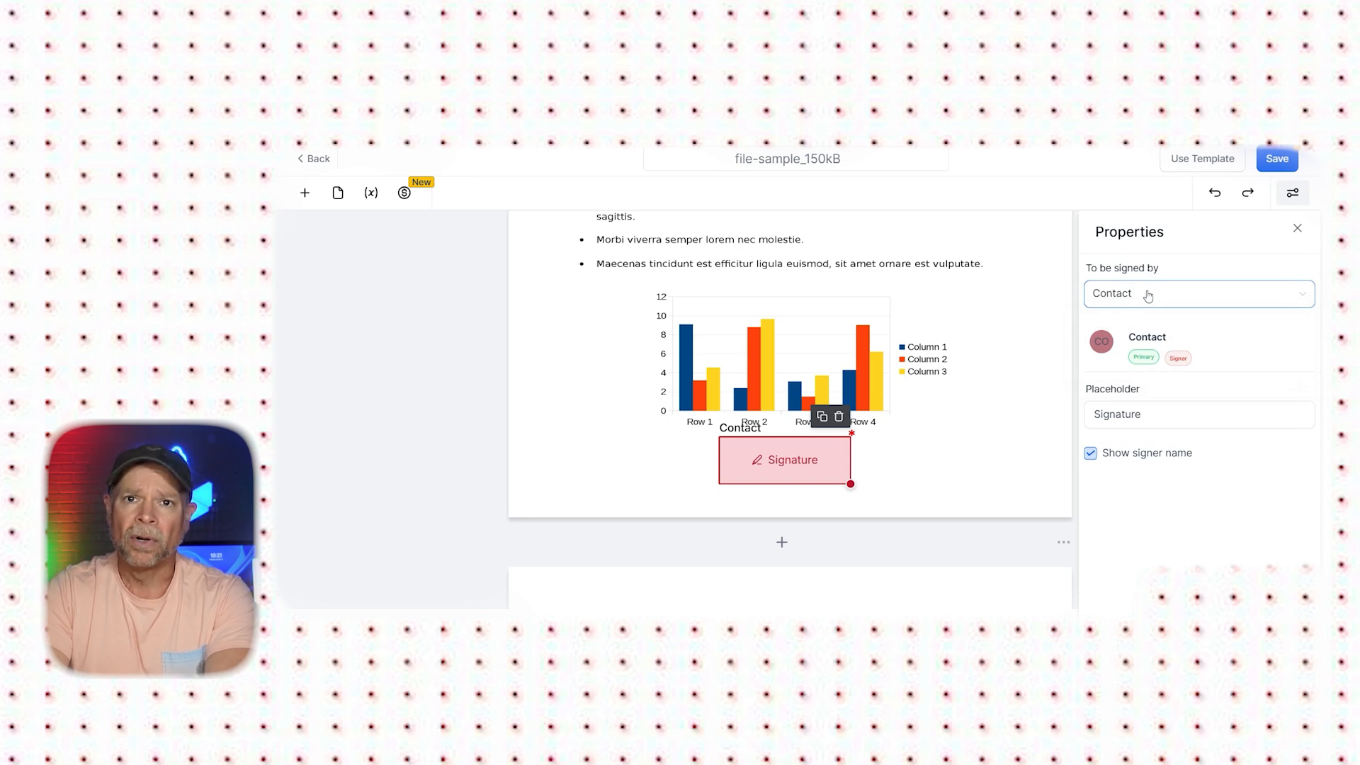
left_click(1198, 293)
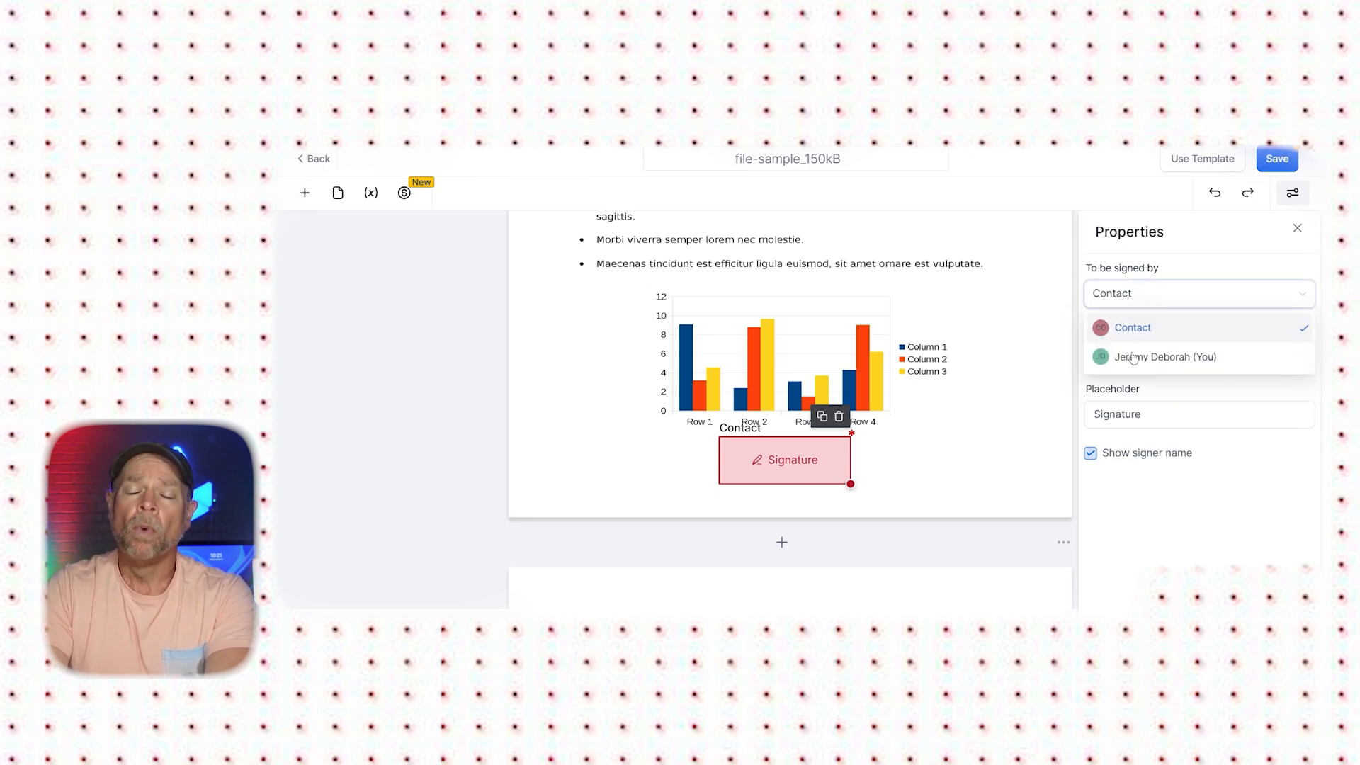
left_click(1166, 357)
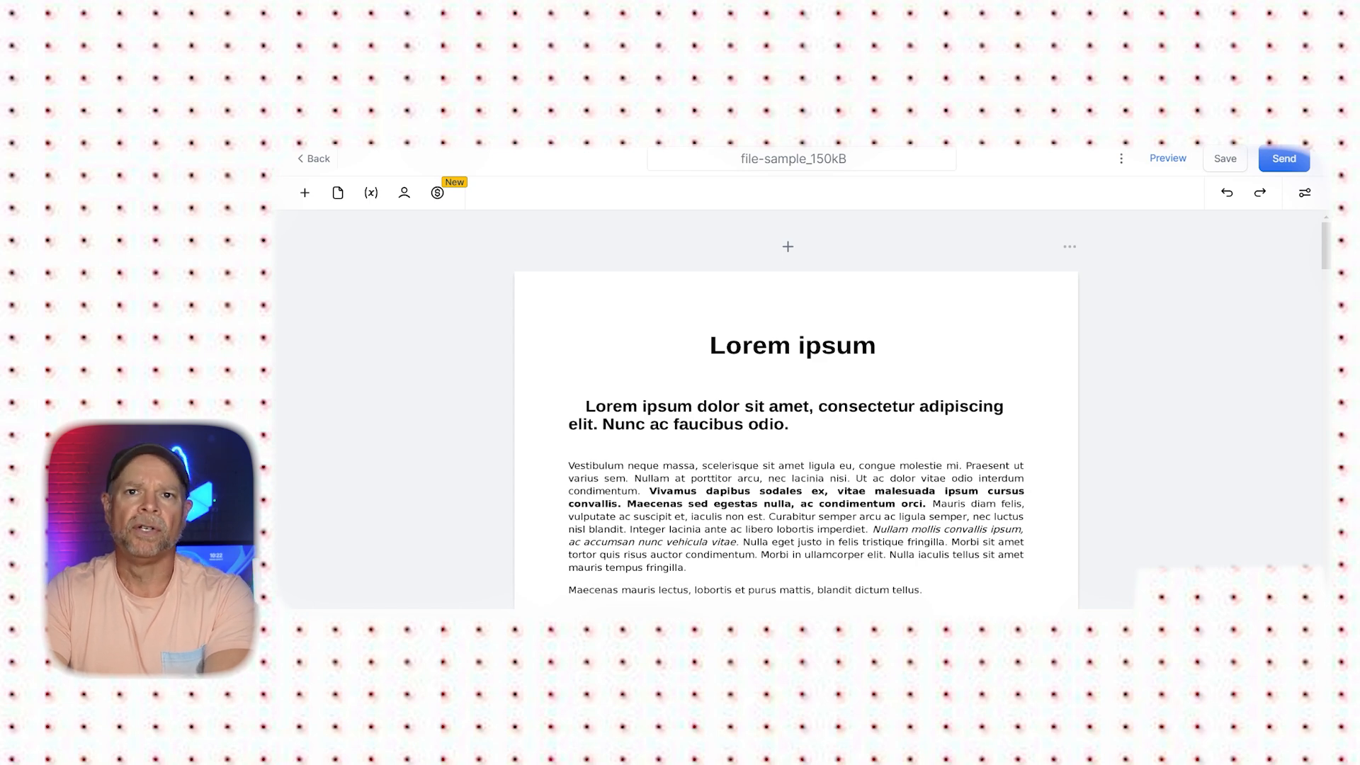
scroll("down", 3)
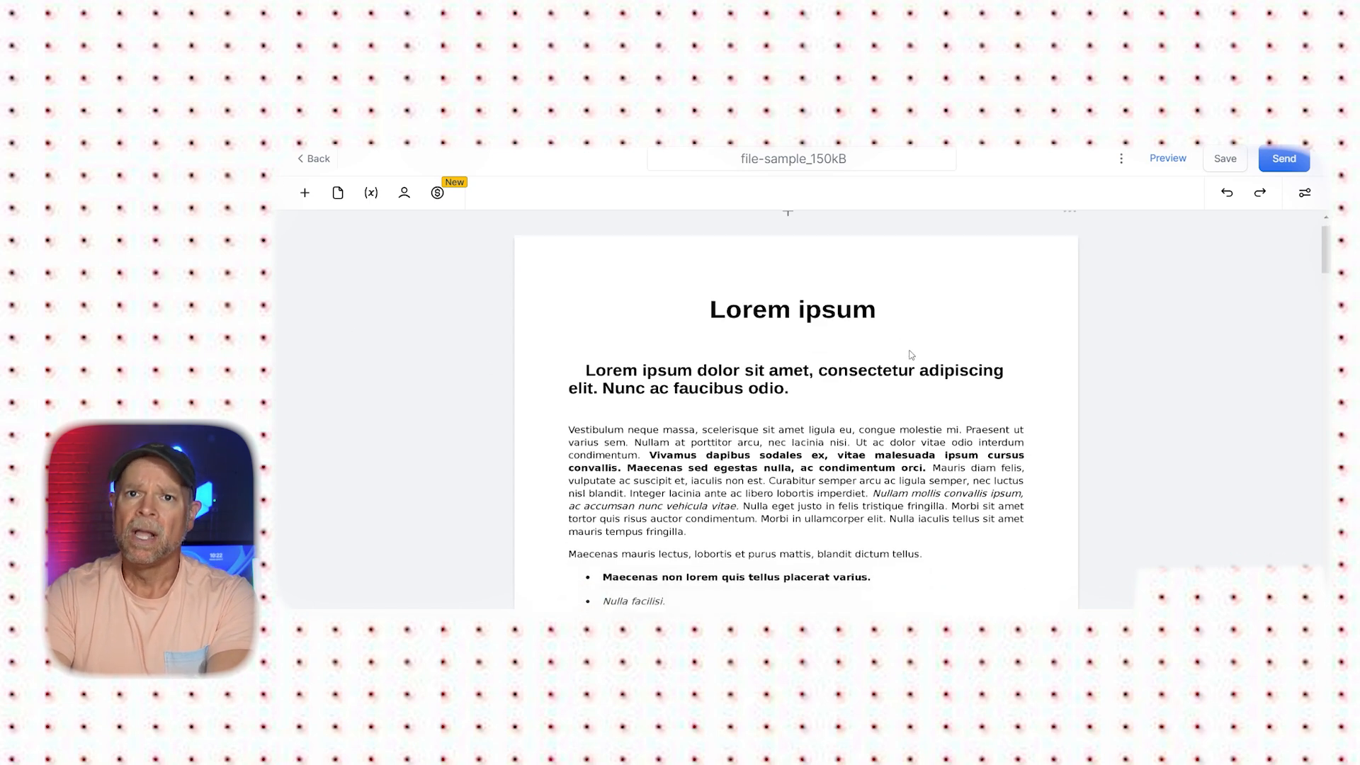
scroll("down", 3)
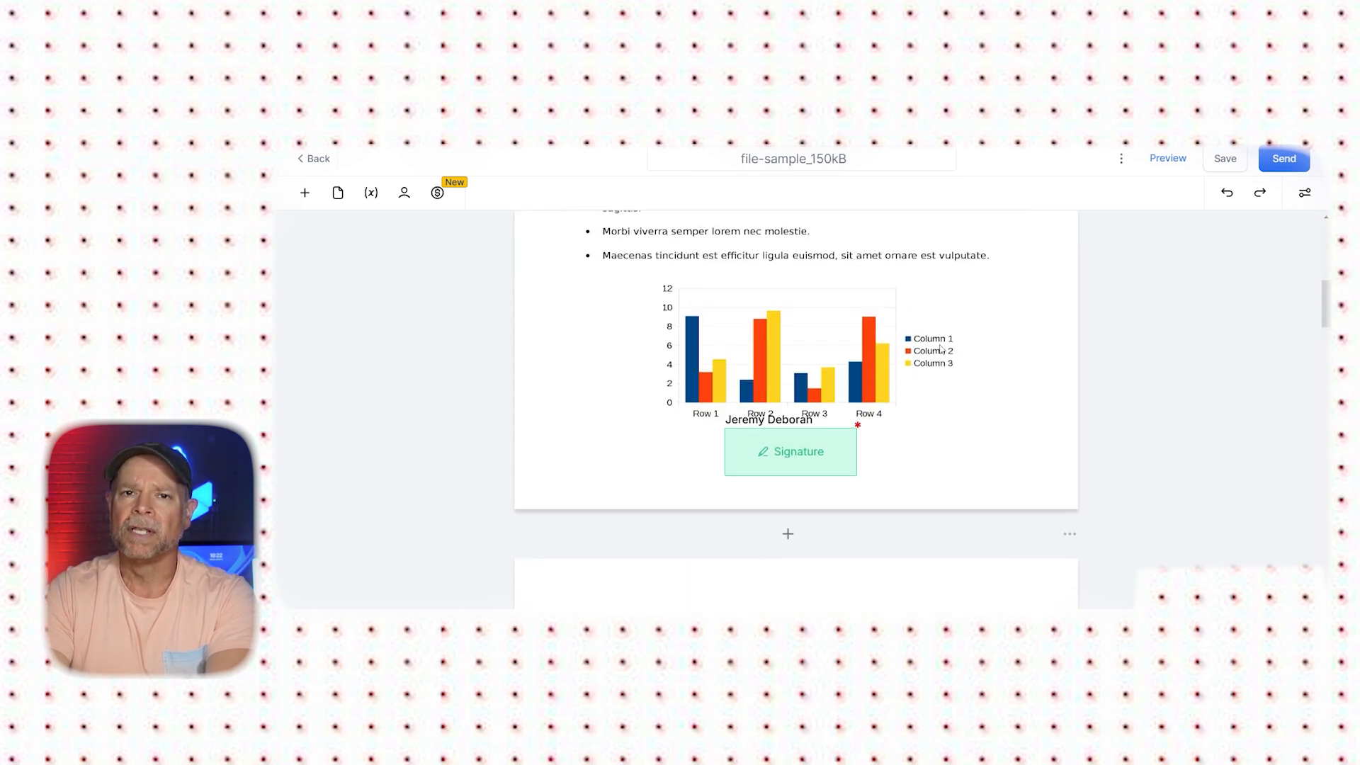
left_click(404, 192)
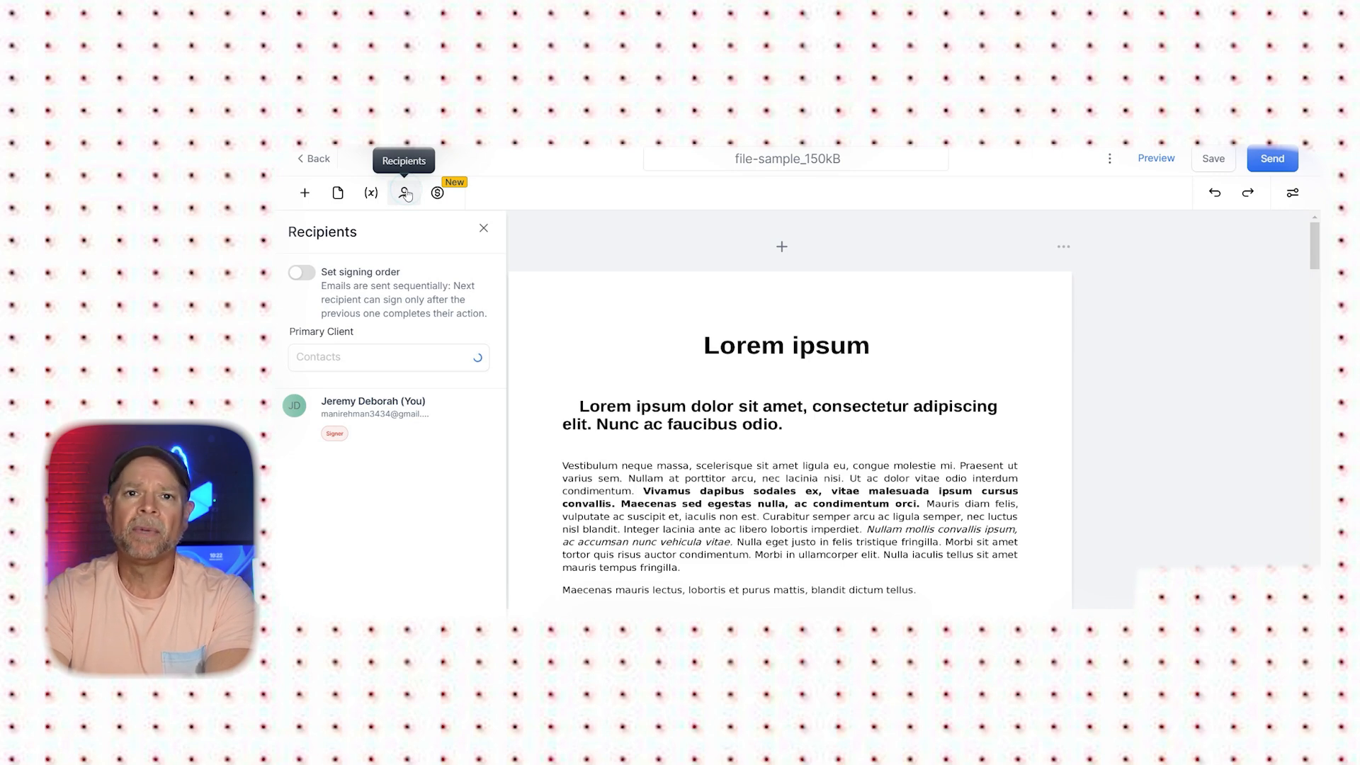
left_click(389, 357)
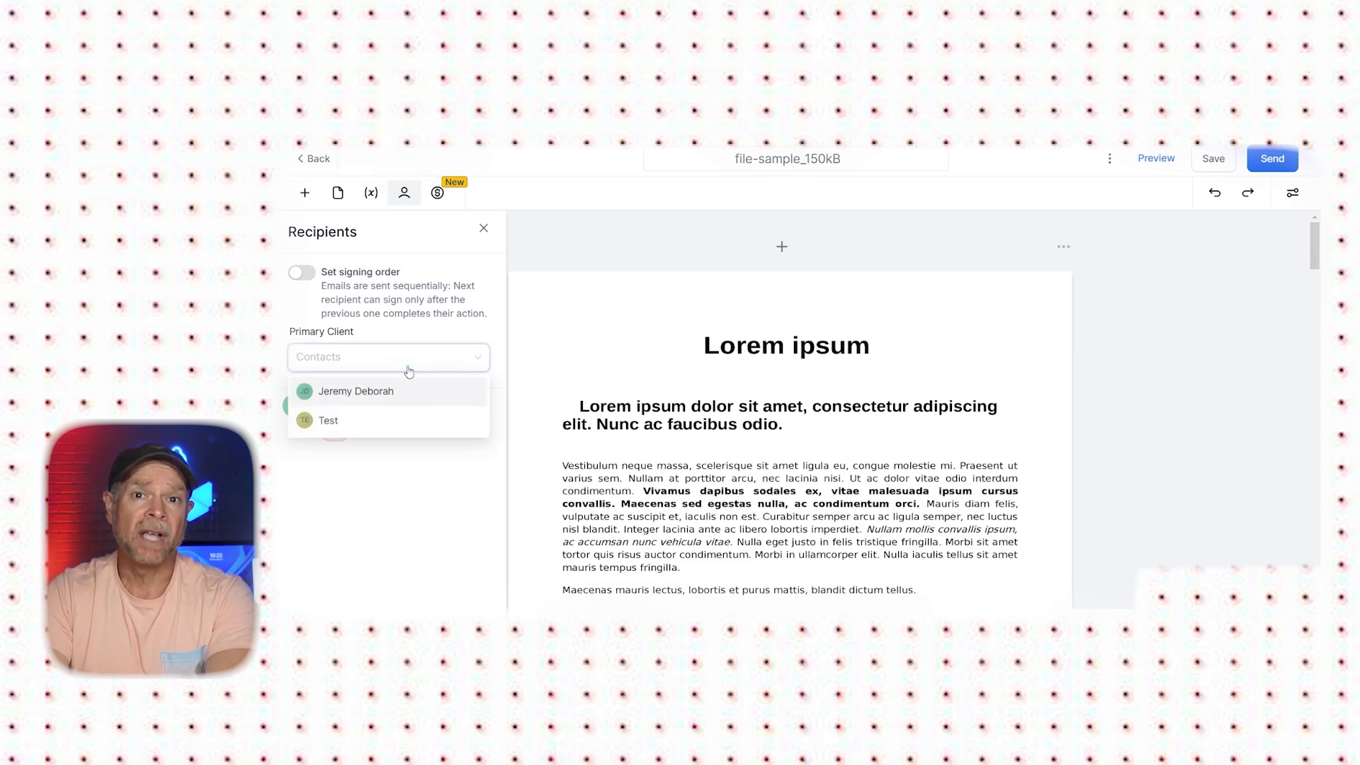
left_click(354, 391)
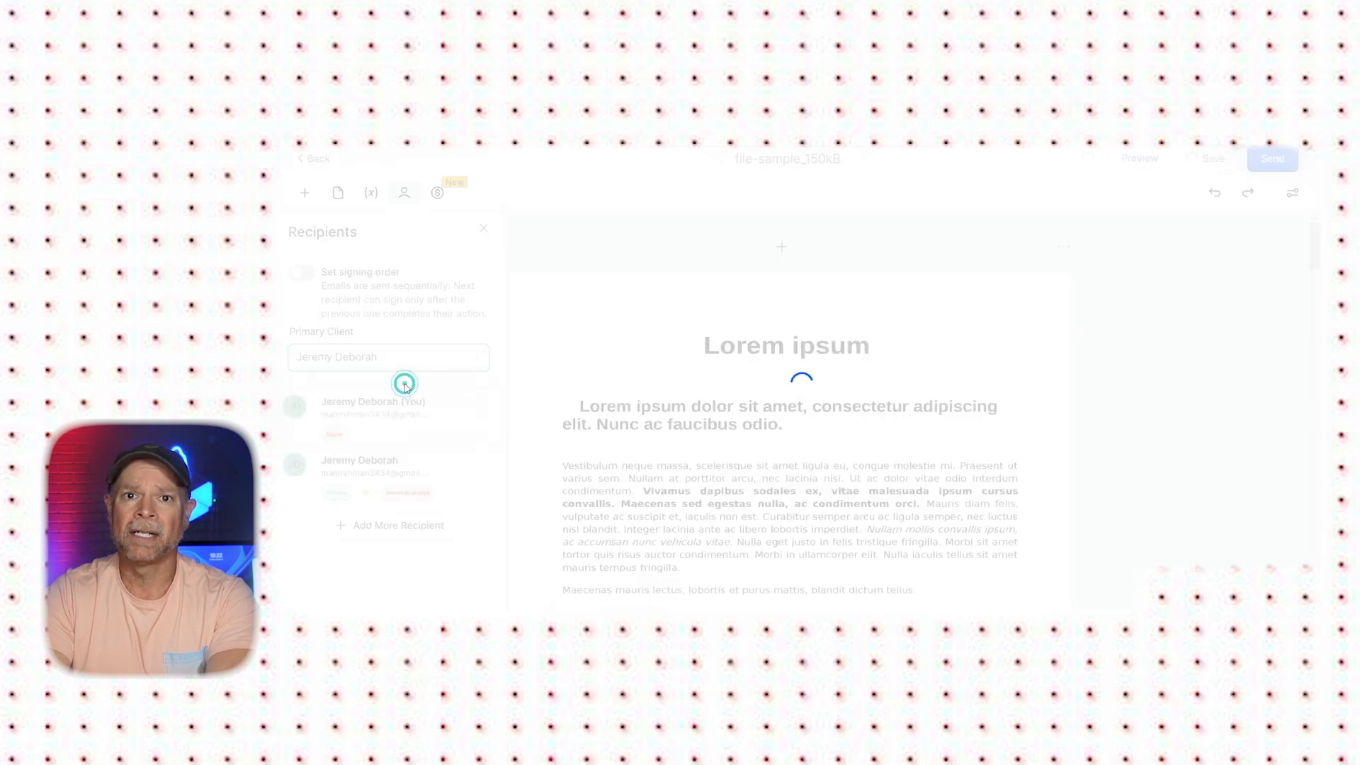
left_click(1213, 159)
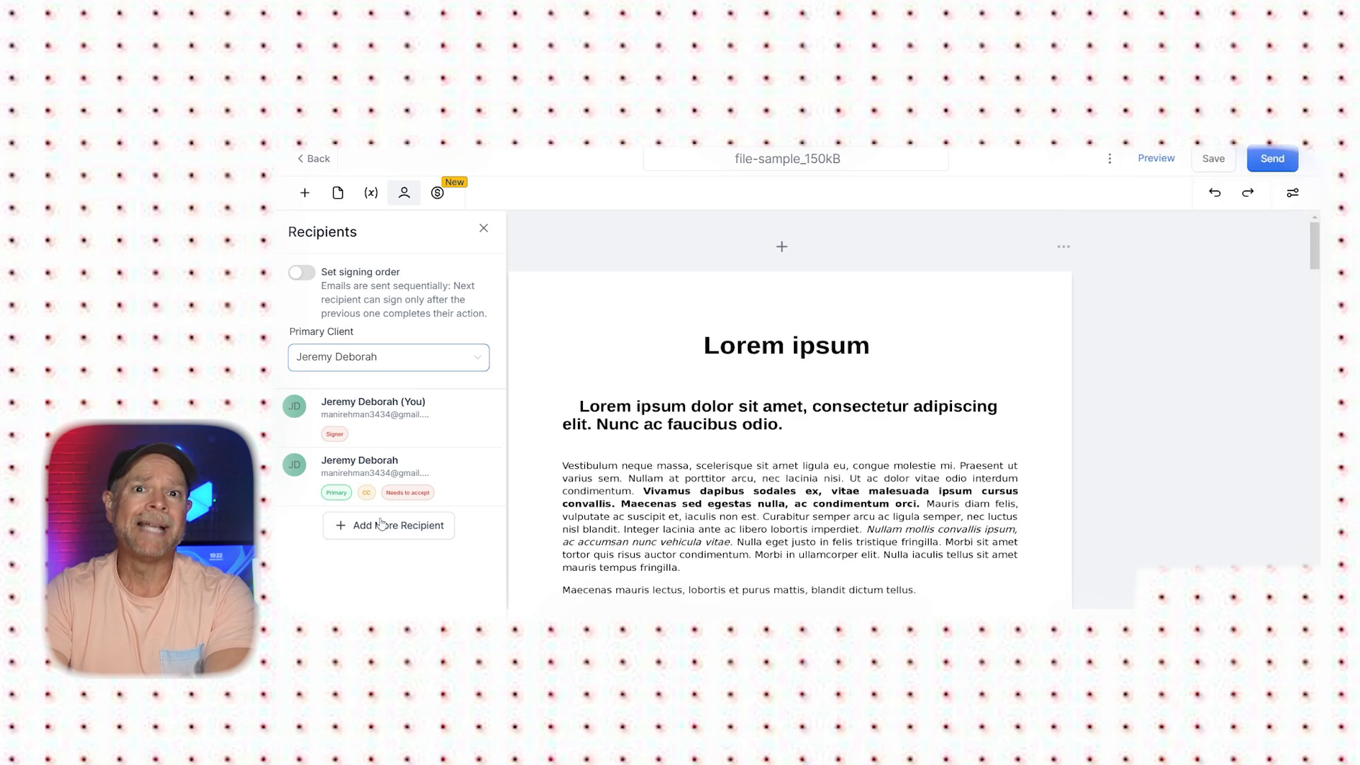
left_click(388, 524)
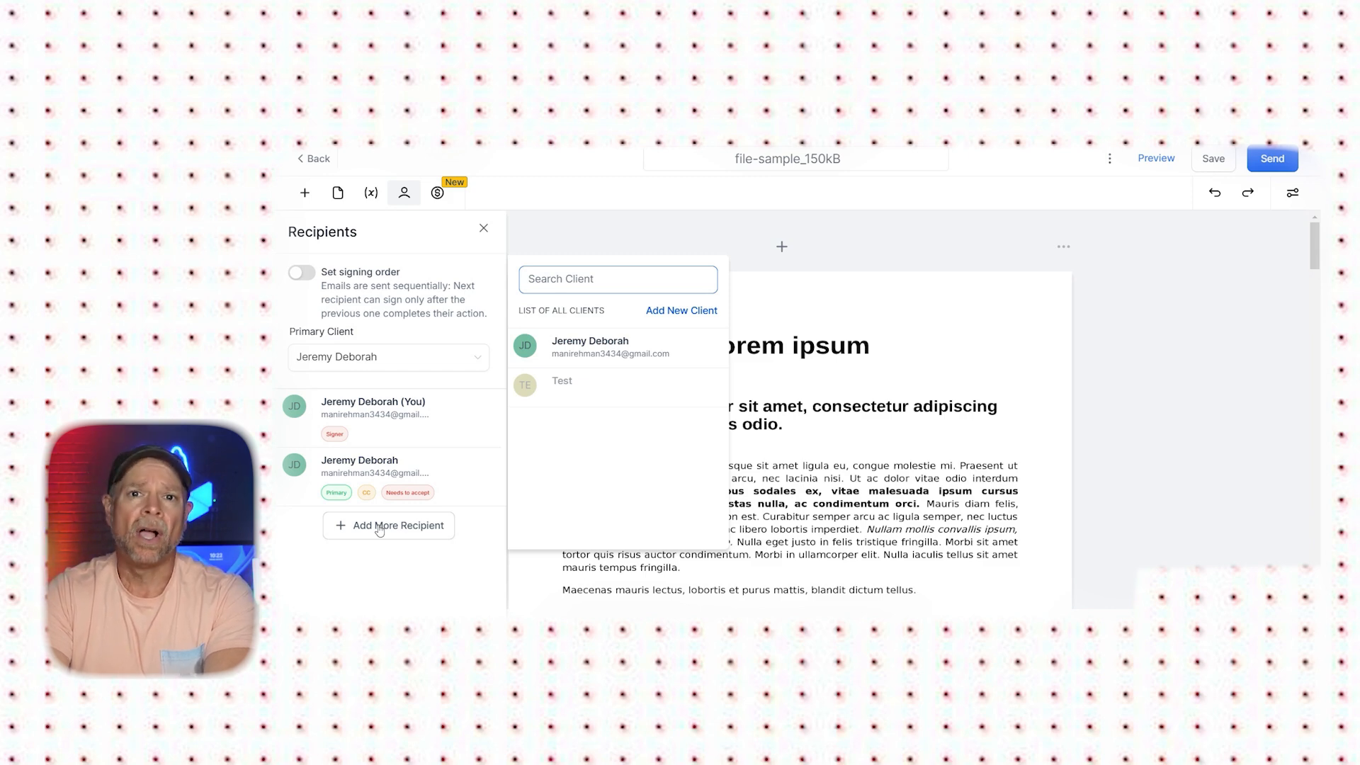
Toggle sequential signing order on and back off for the two Jeremy Deborah recipients.
left_click(302, 272)
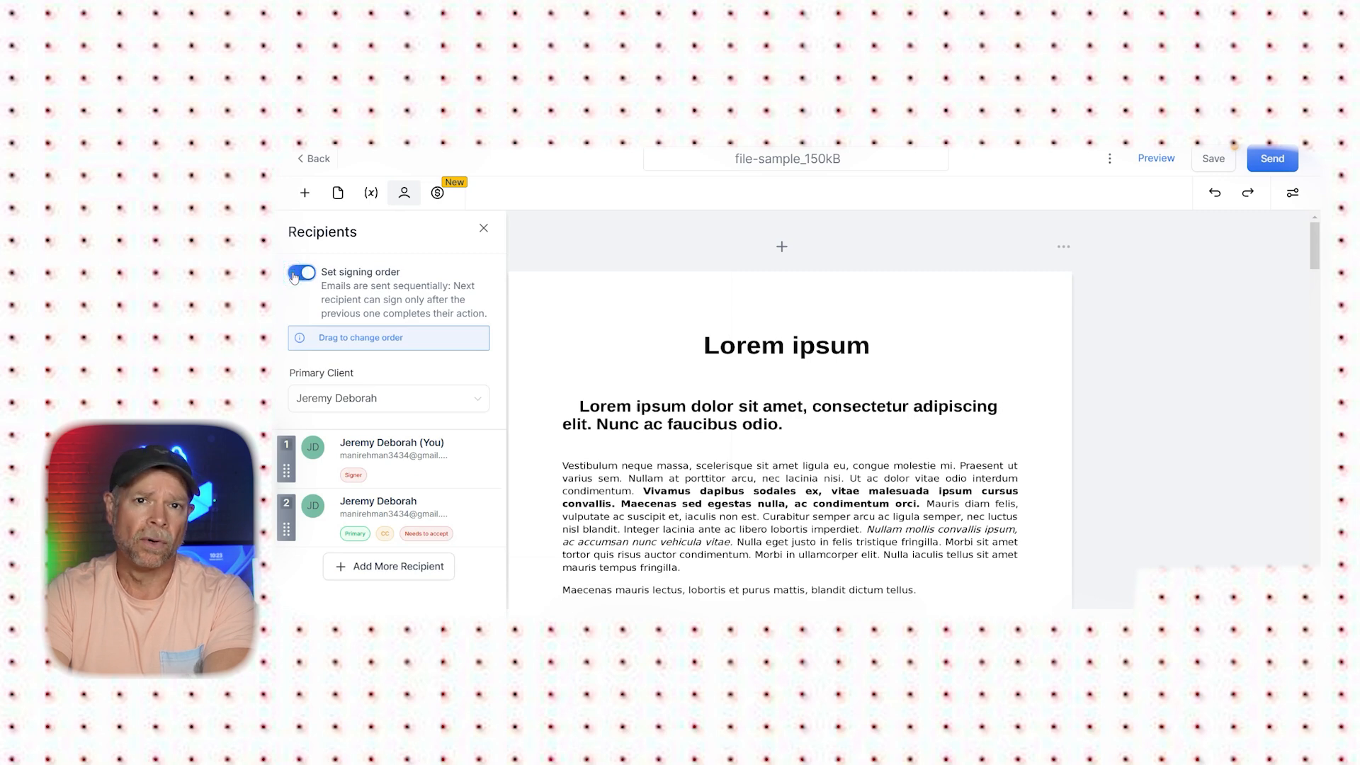
left_click(302, 272)
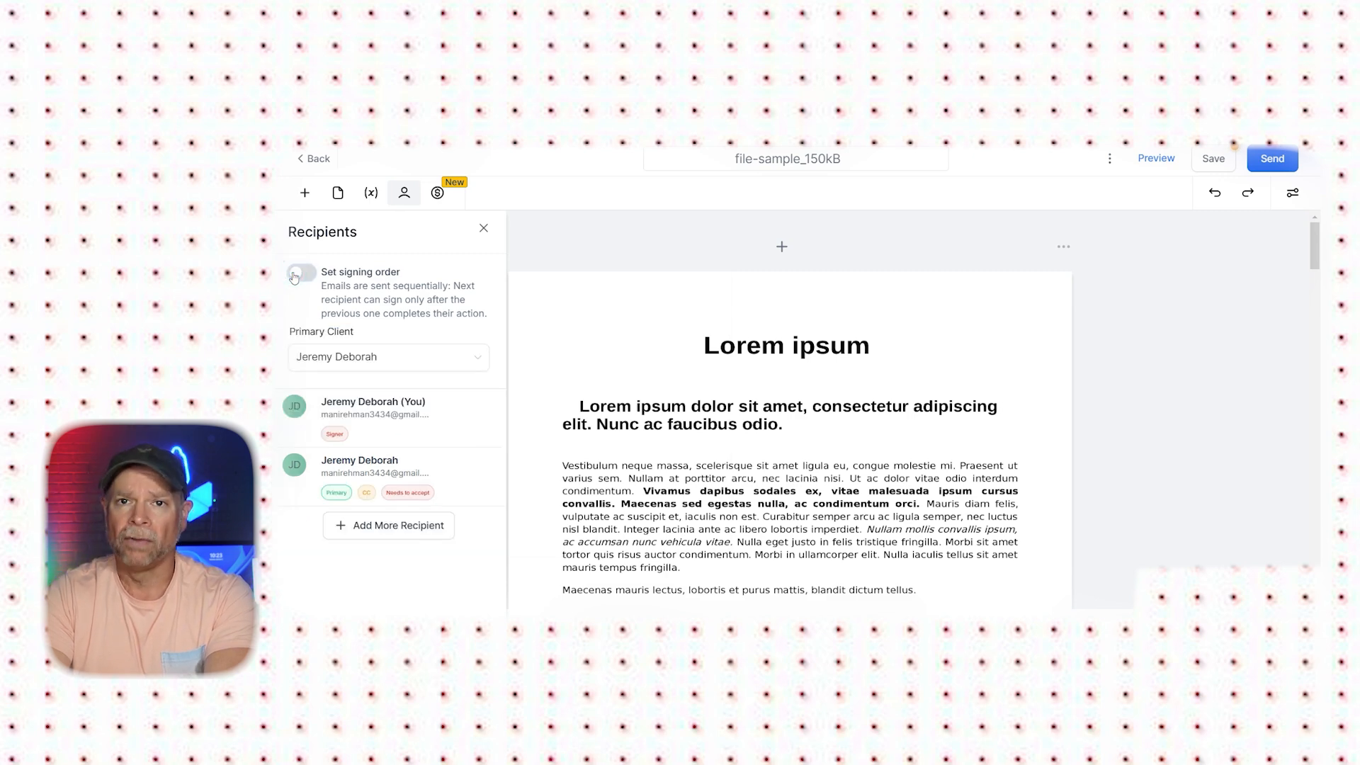
left_click(301, 274)
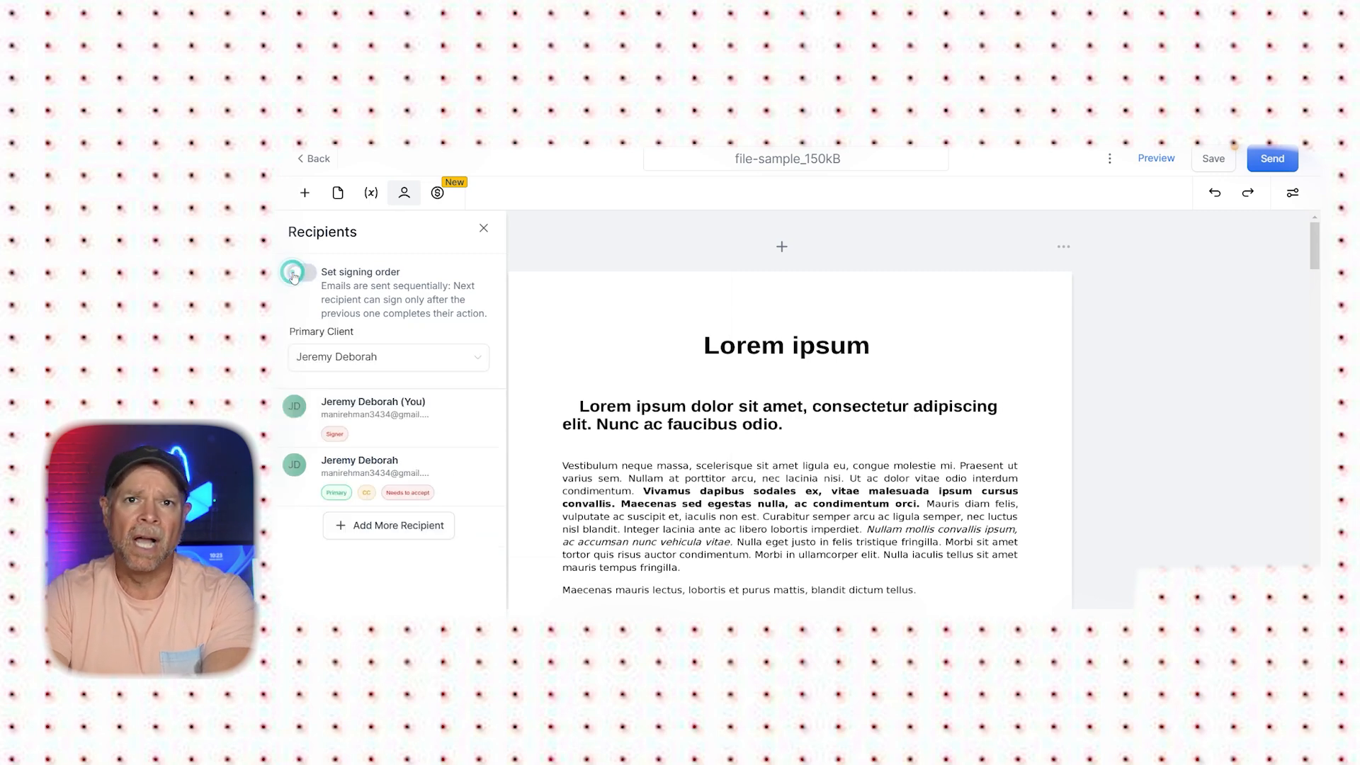
left_click(298, 272)
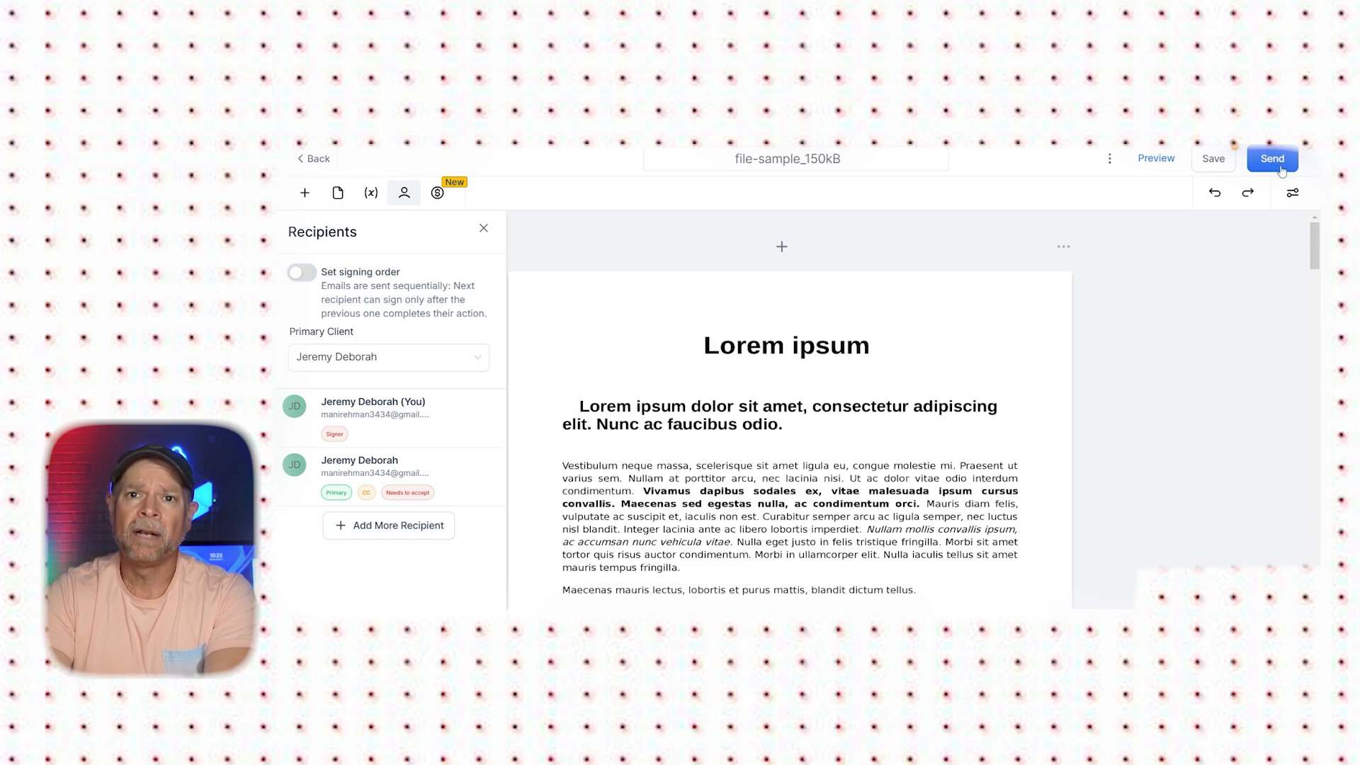
Send the document to recipients via email, dismiss the Success notice and view resend options.
left_click(1272, 159)
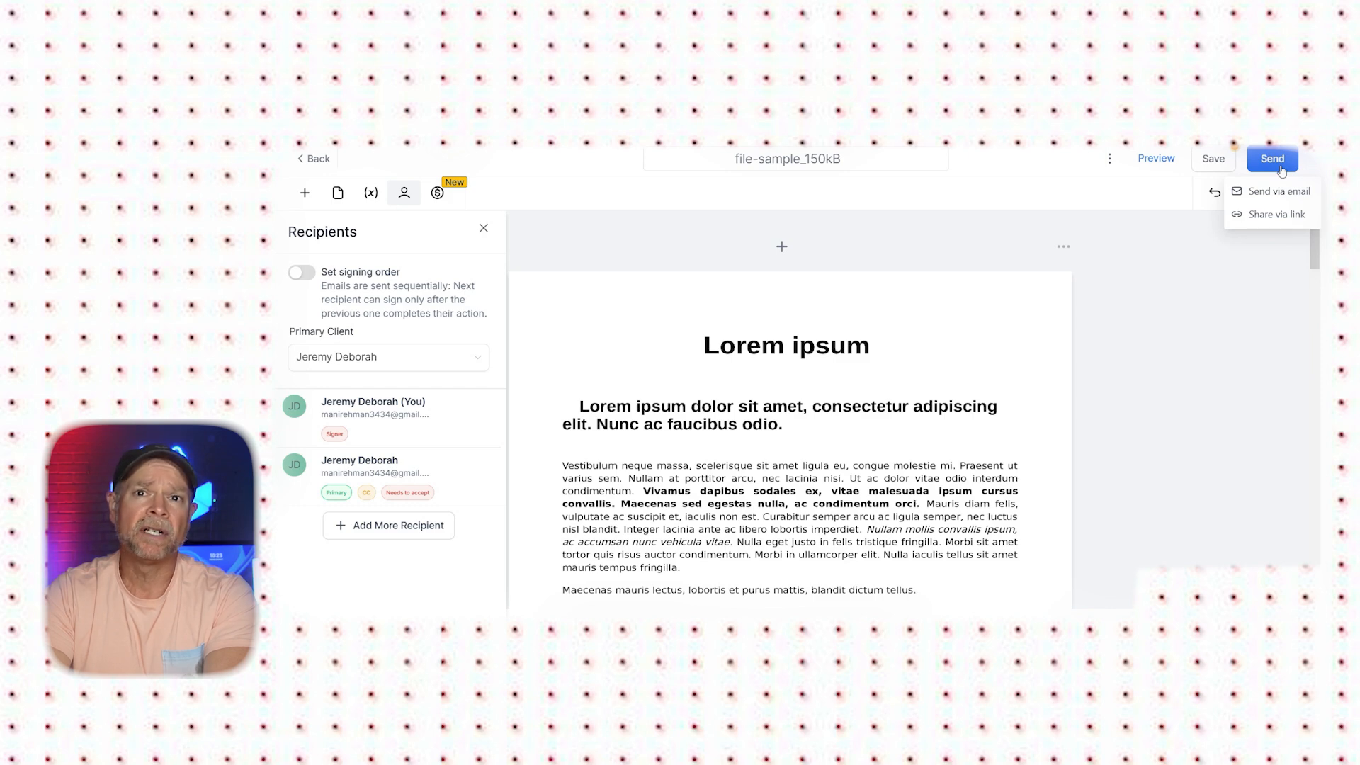
left_click(1275, 191)
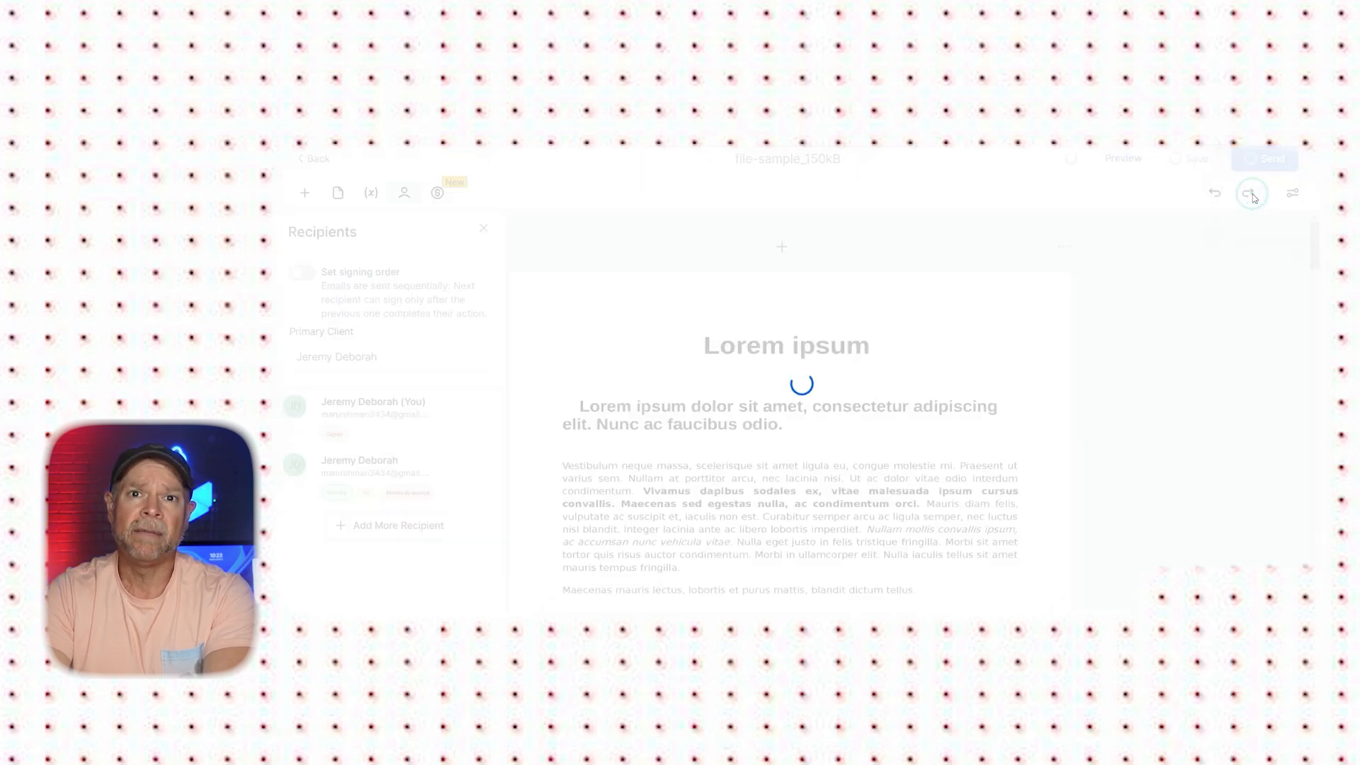
left_click(1251, 193)
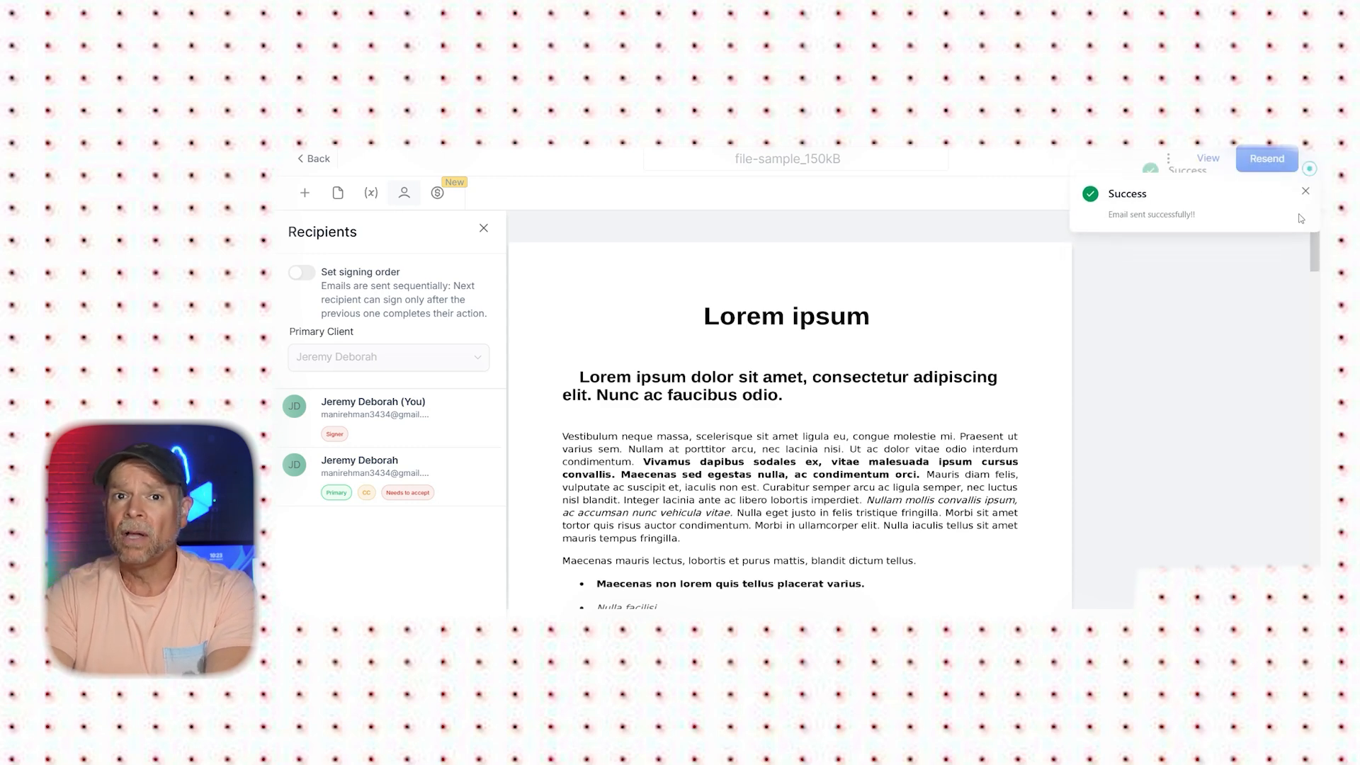
left_click(1267, 159)
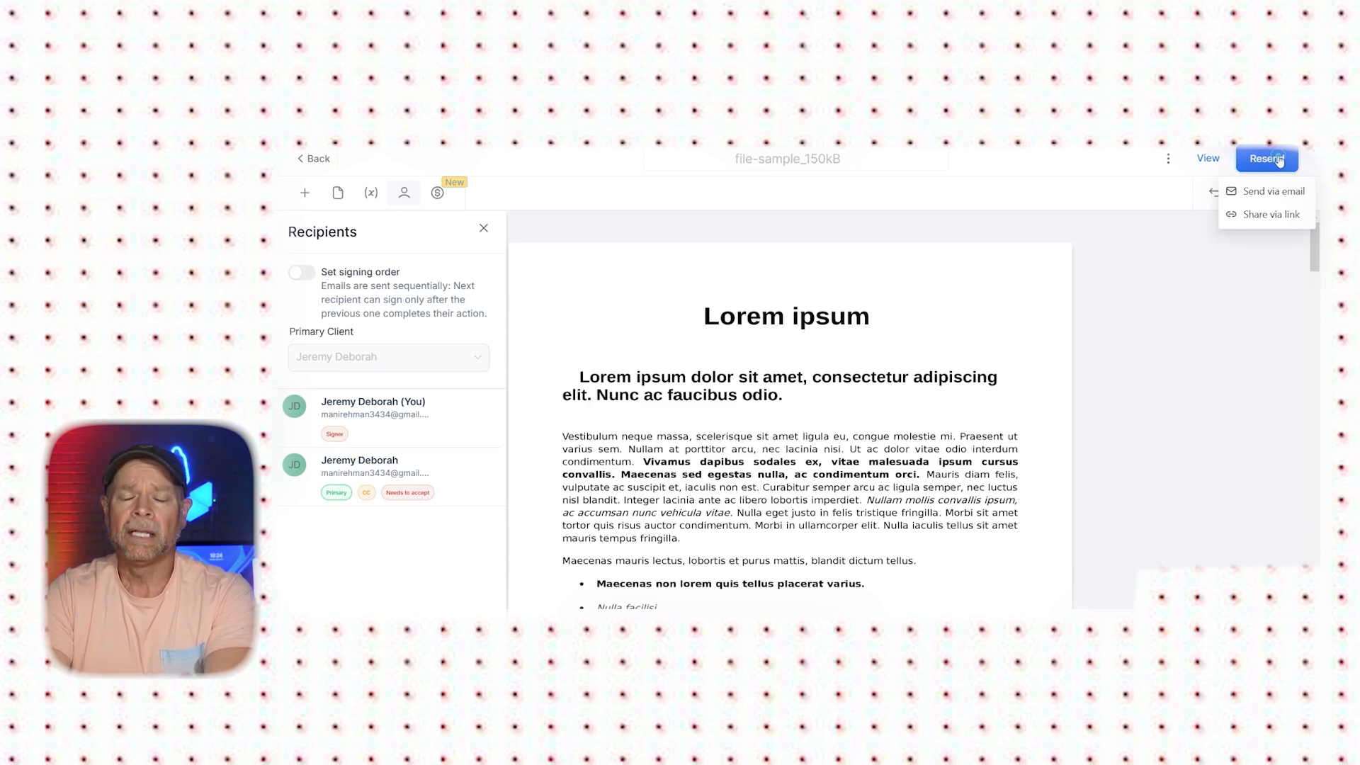
left_click(1270, 214)
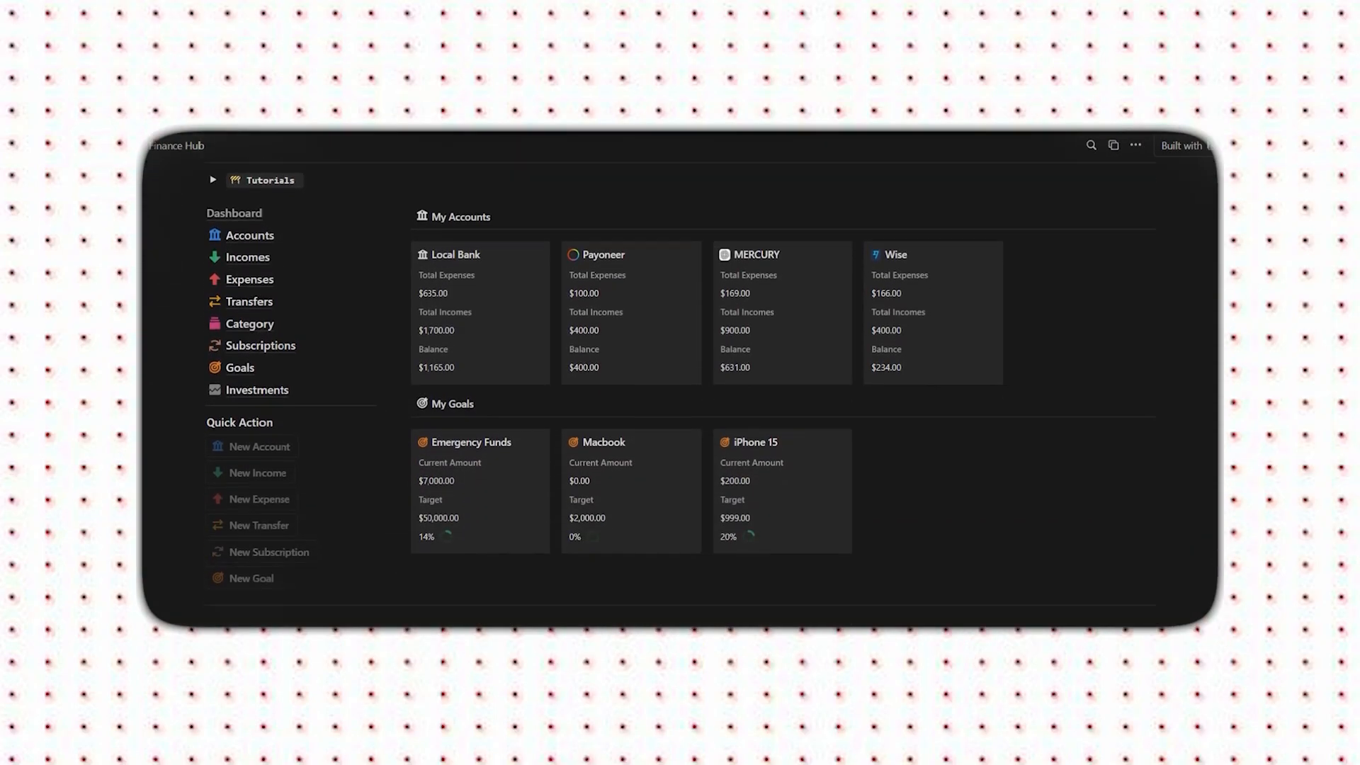
Jump to the Incomes section of the Finance Hub showing eight entries totaling $3,400.
left_click(251, 256)
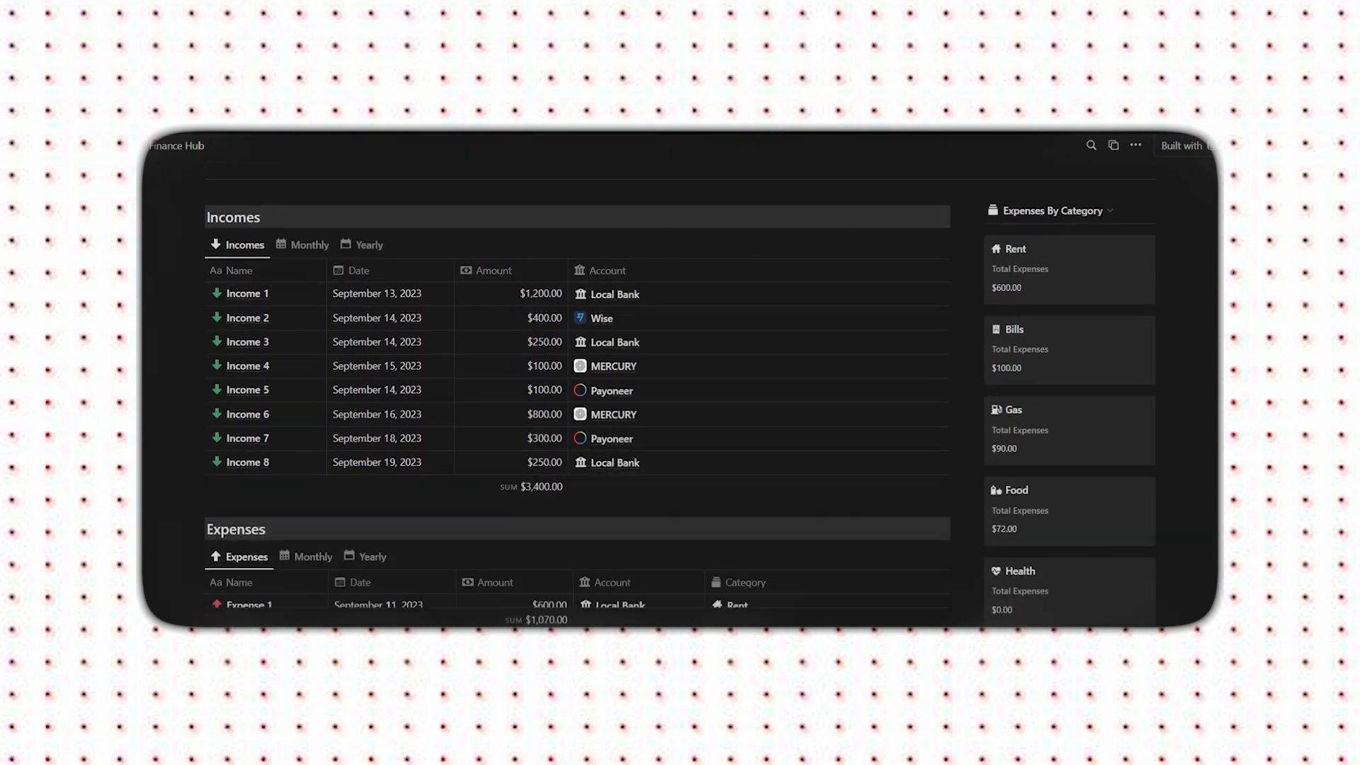